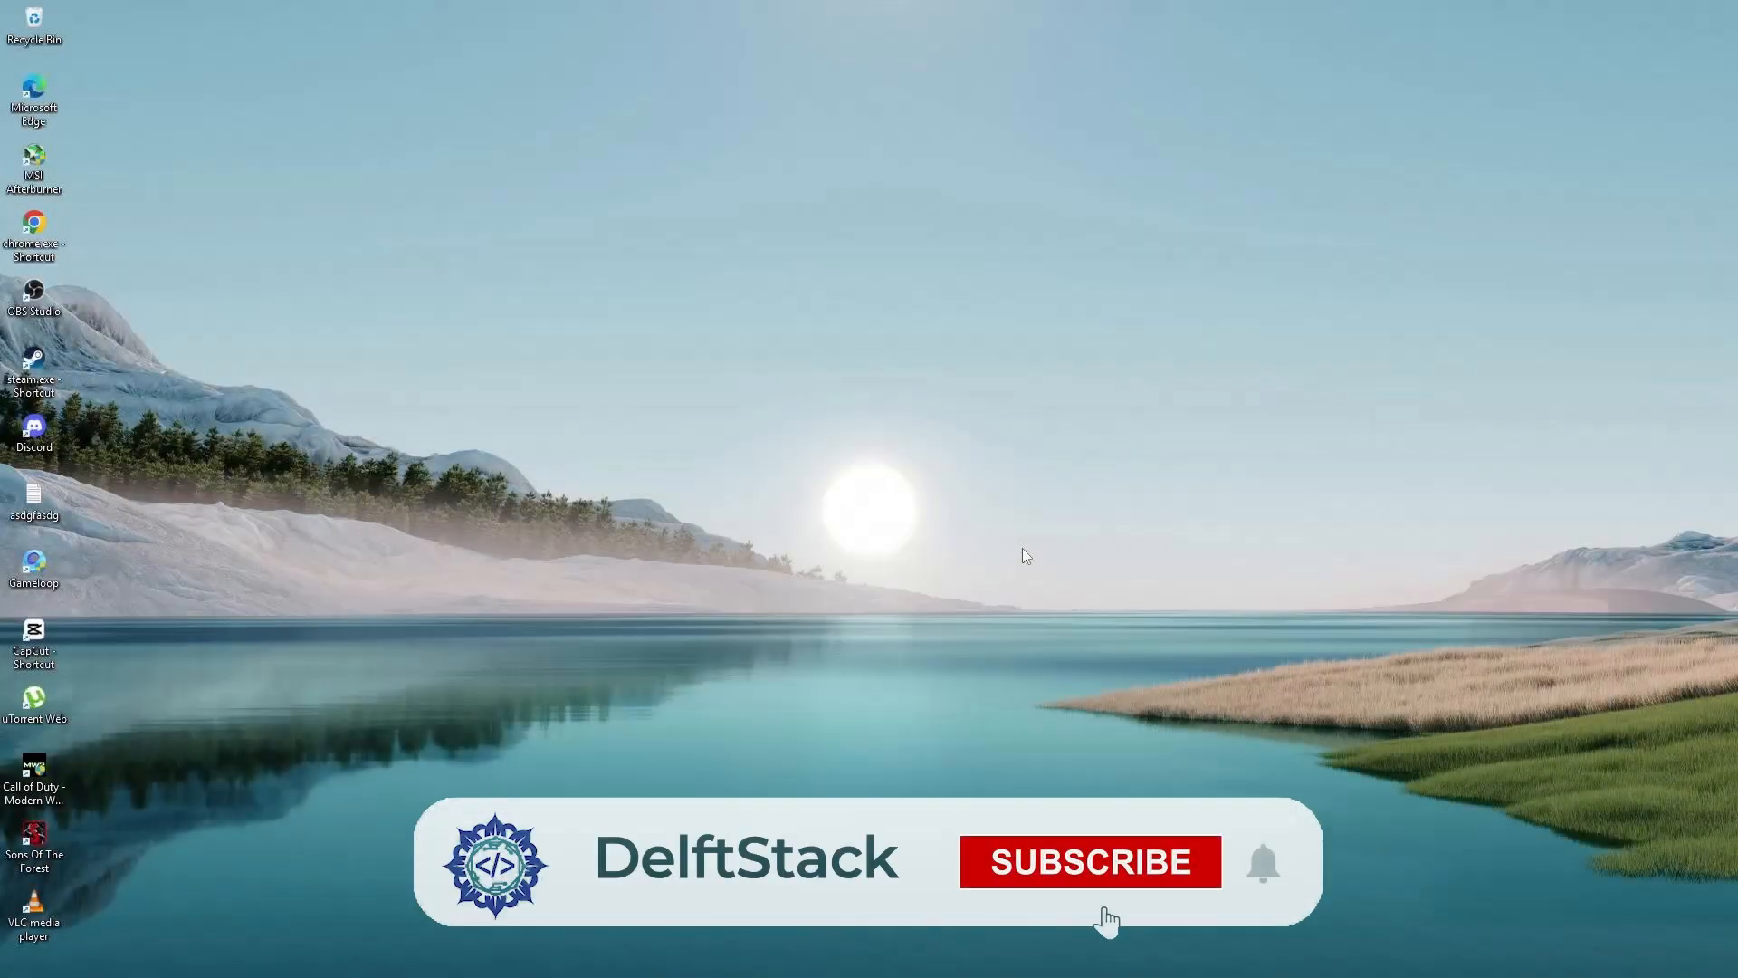
Search for and run wsreset to reset the Microsoft Store
{"action": "left_click", "coordinate": [1090, 861]}
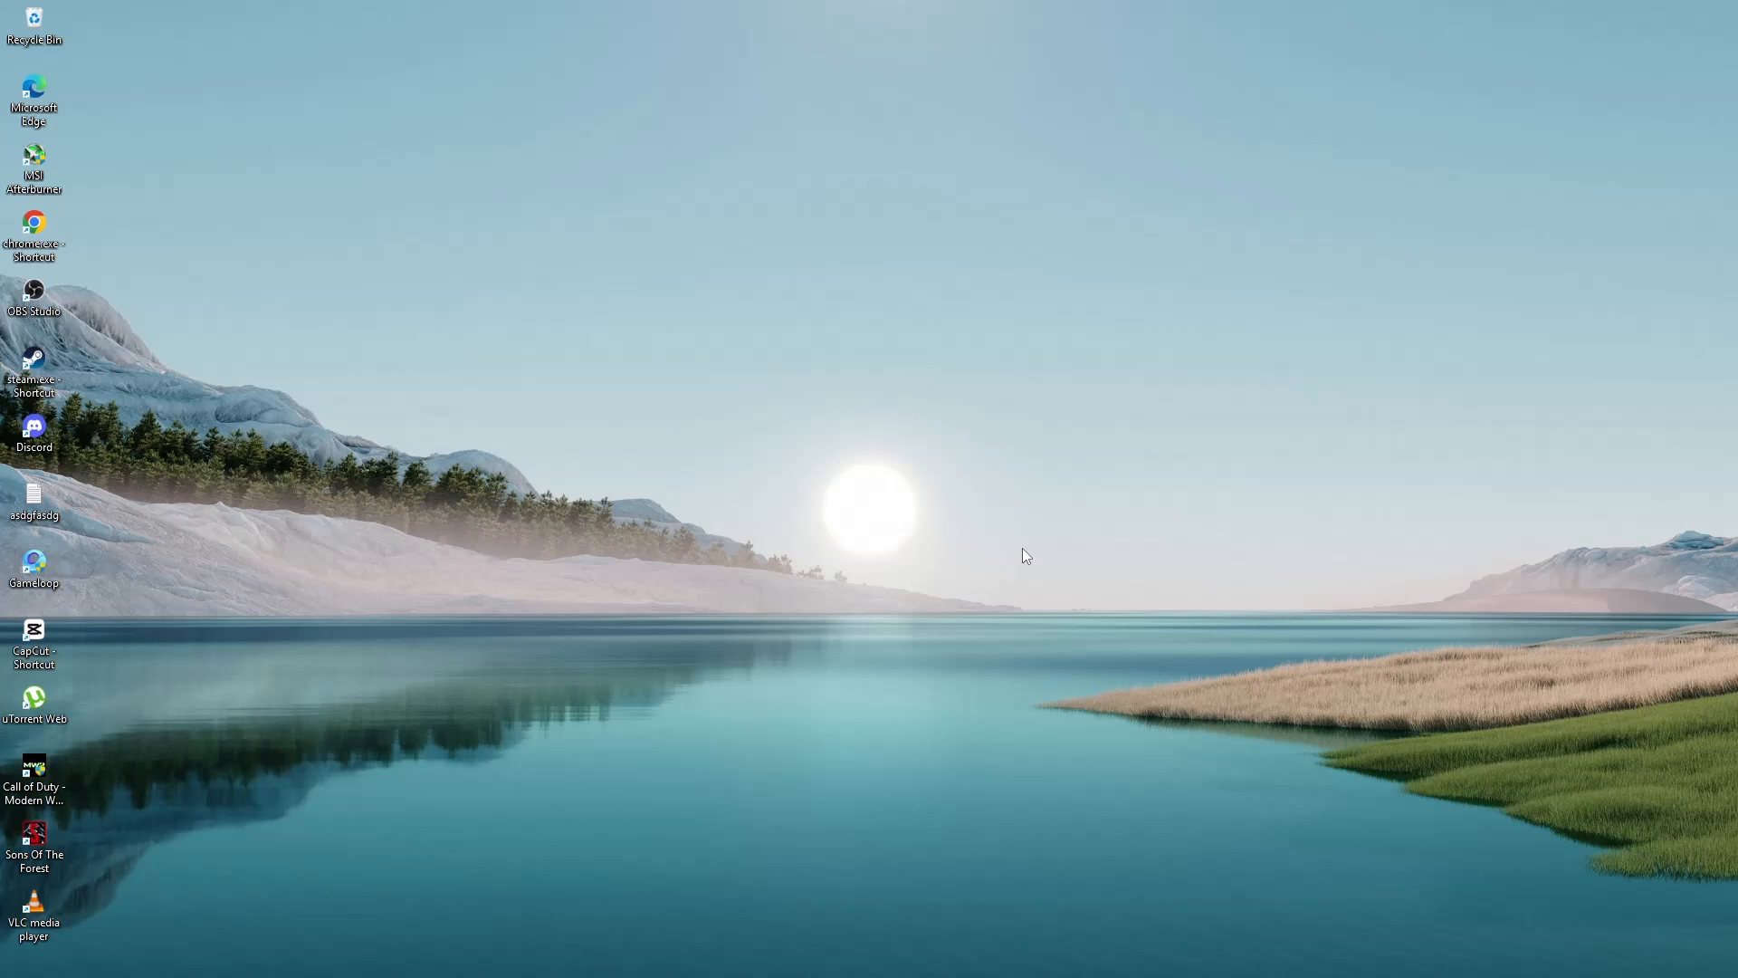
{"action": "mouse_move", "coordinate": [973, 583]}
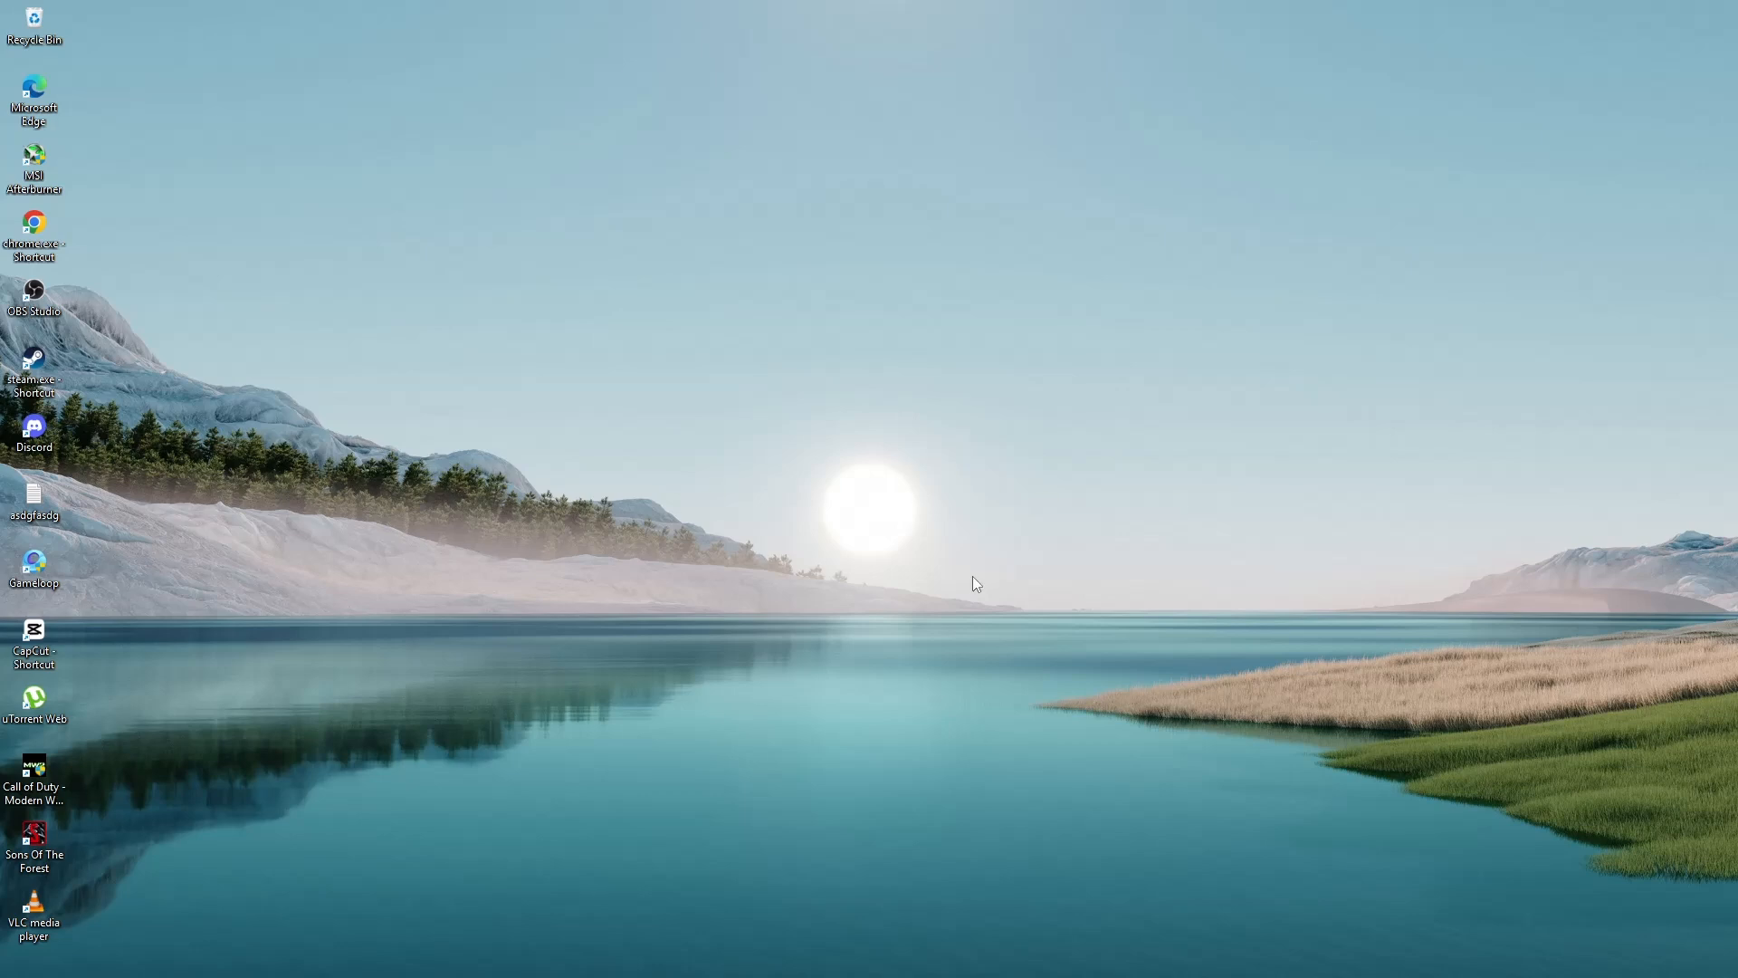
{"action": "mouse_move", "coordinate": [475, 923]}
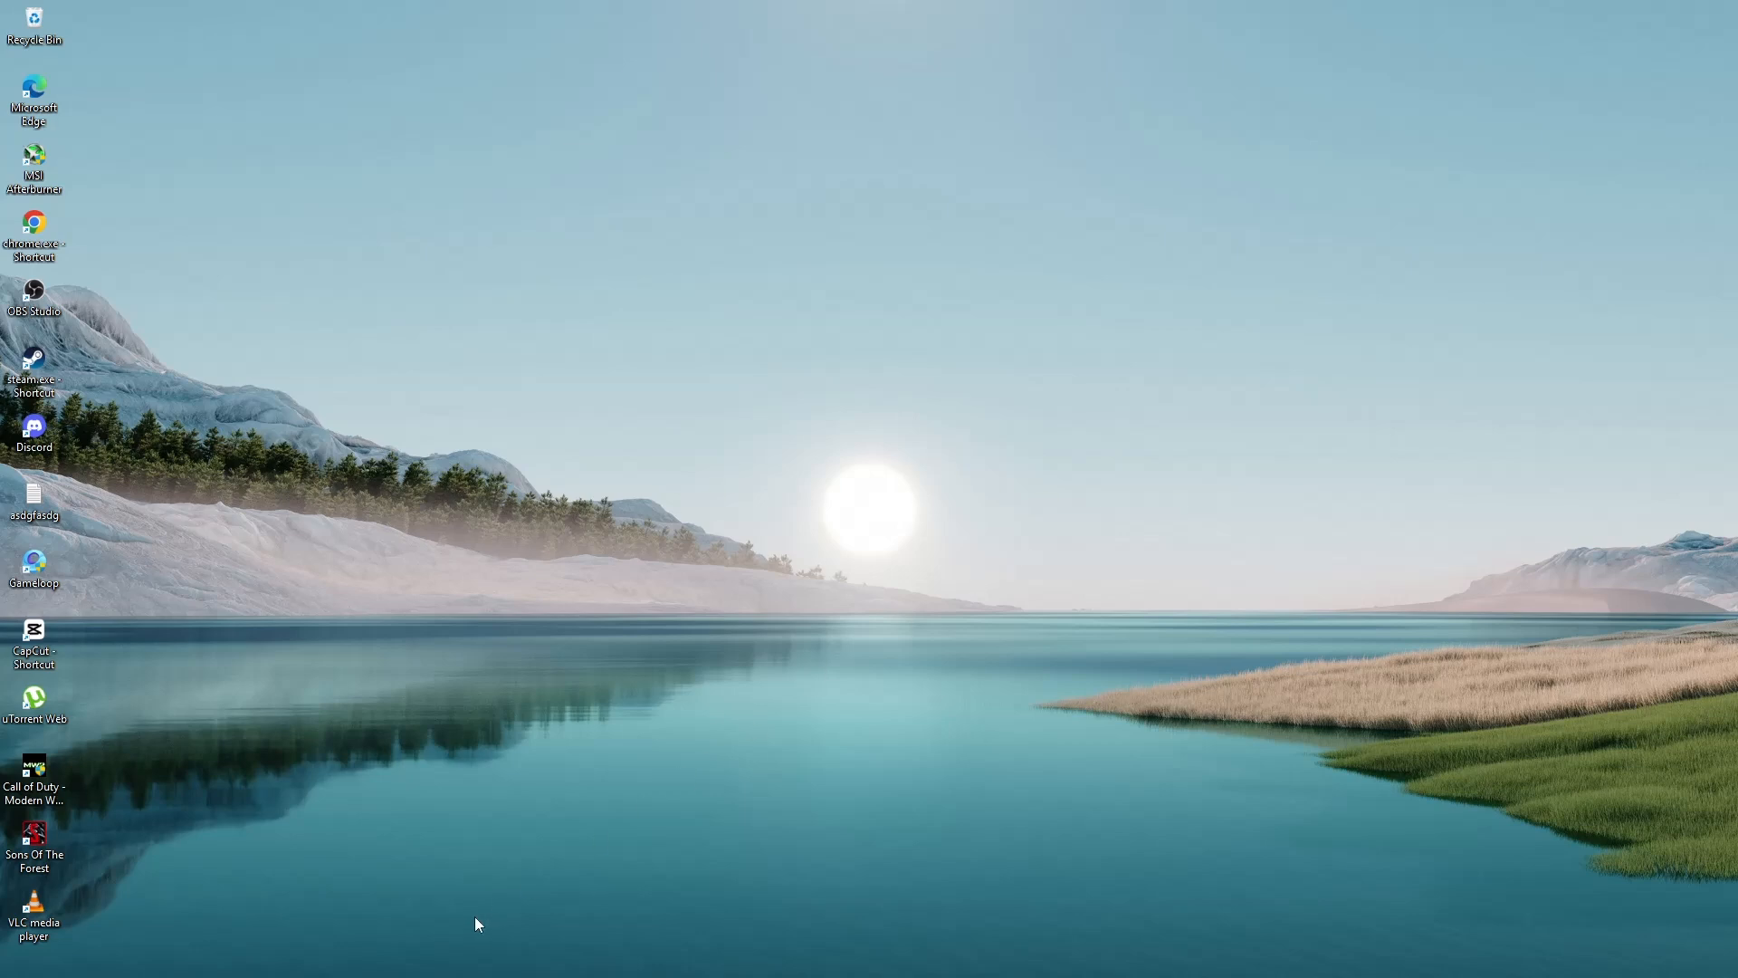
{"action": "left_click", "coordinate": [512, 955]}
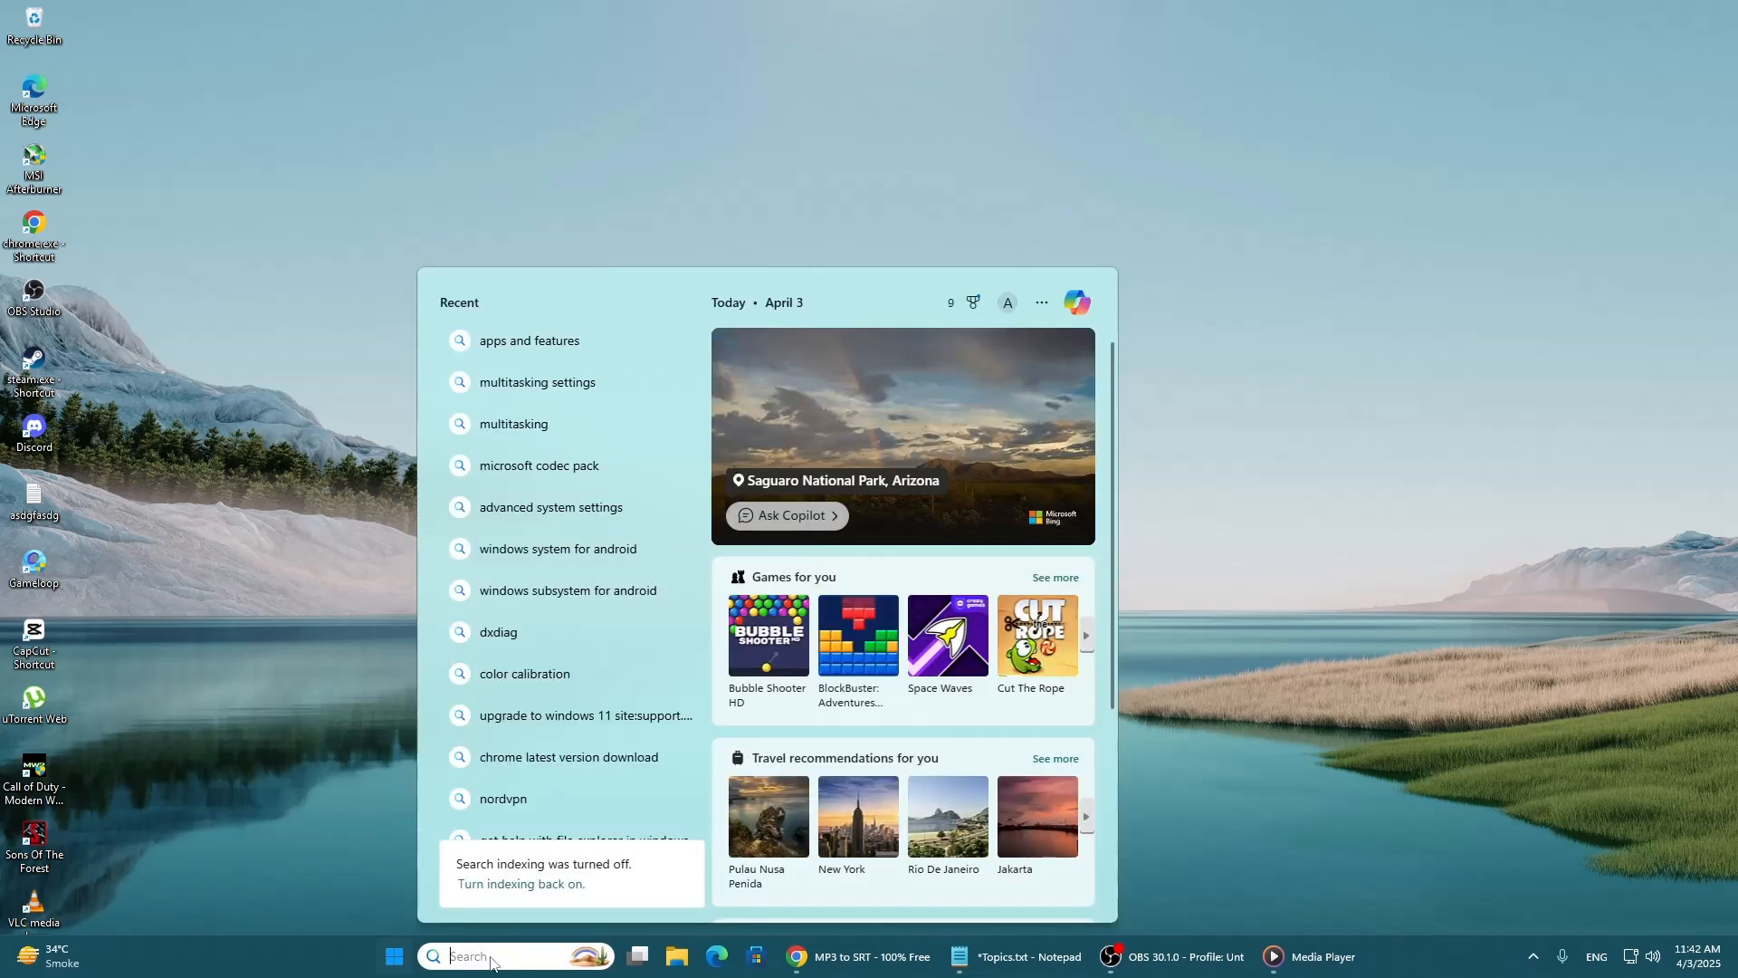
{"action": "type", "text": "wsreset"}
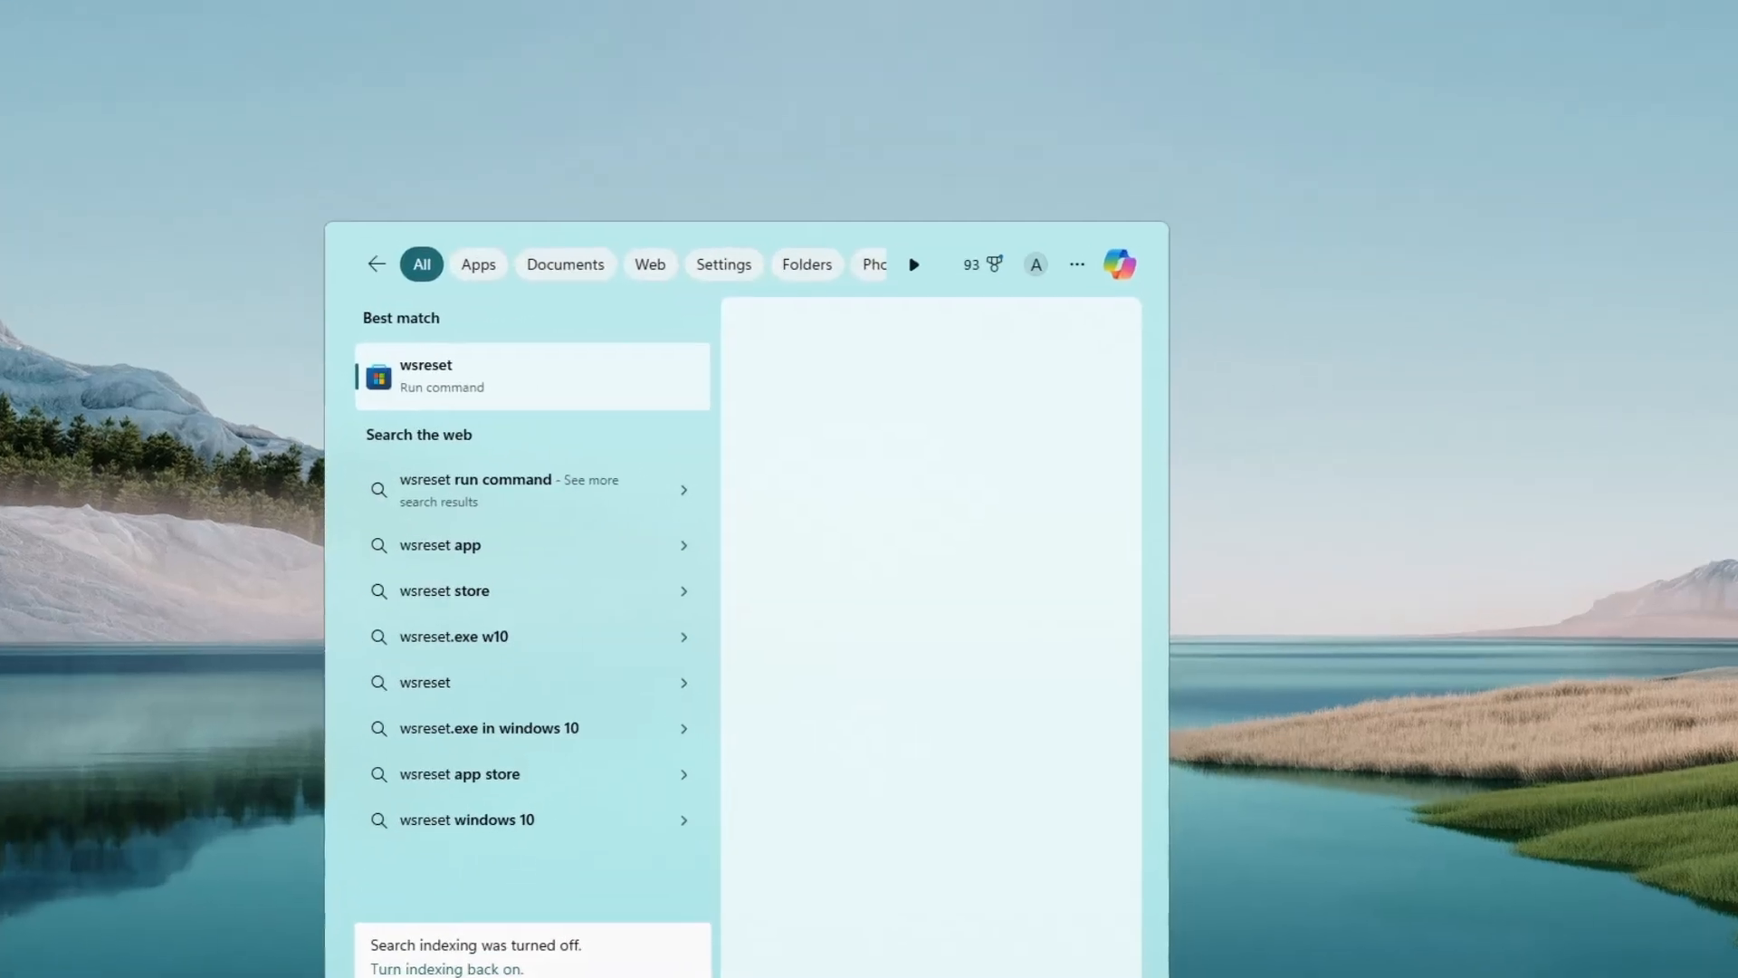
{"action": "left_click", "coordinate": [529, 375]}
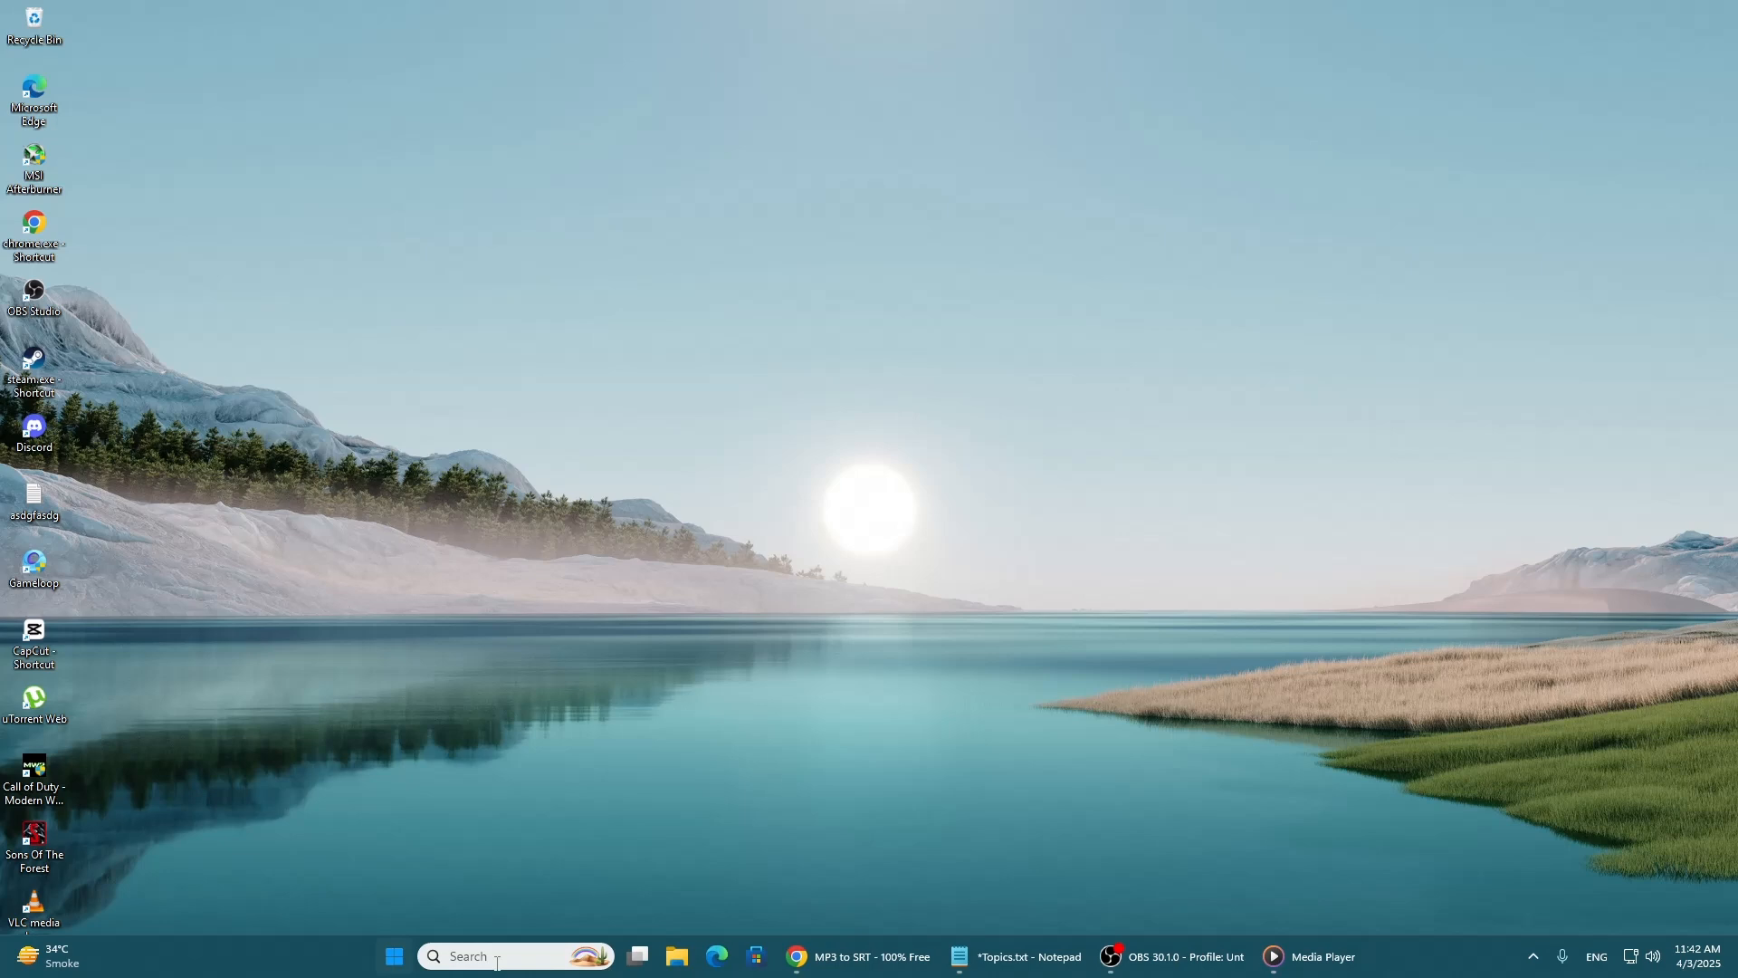
Search 'apps and' and open the Installed apps page in Settings
{"action": "type", "text": "apps"}
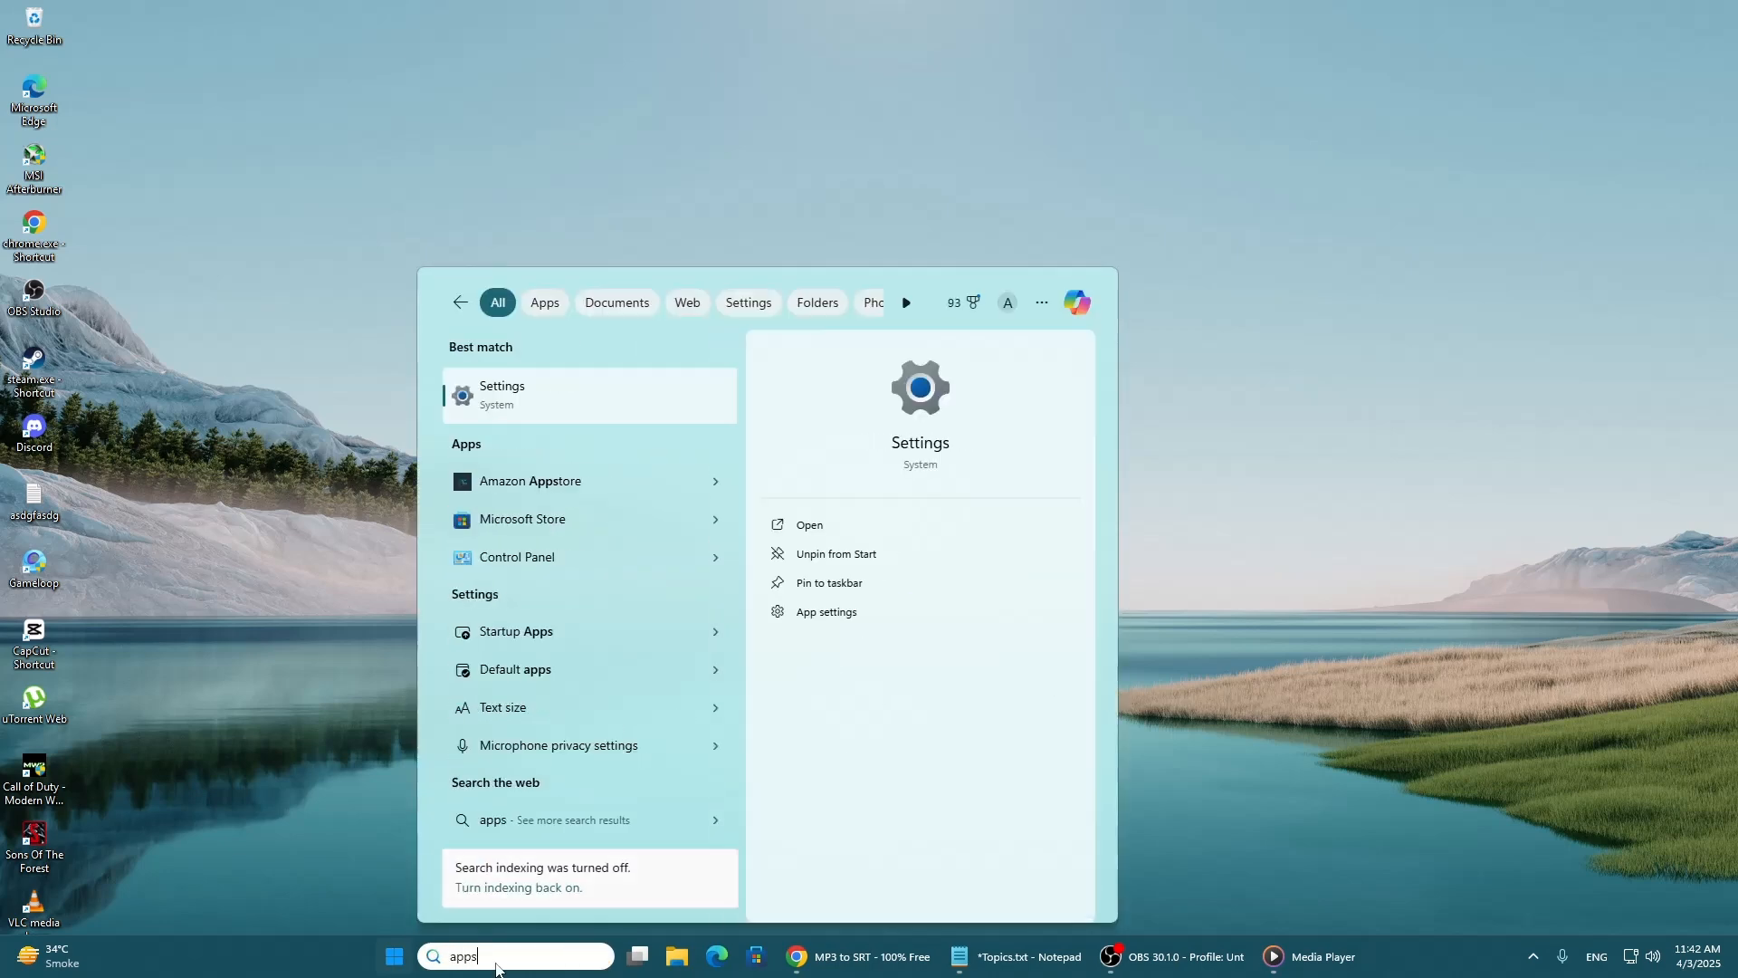
{"action": "type", "text": "and"}
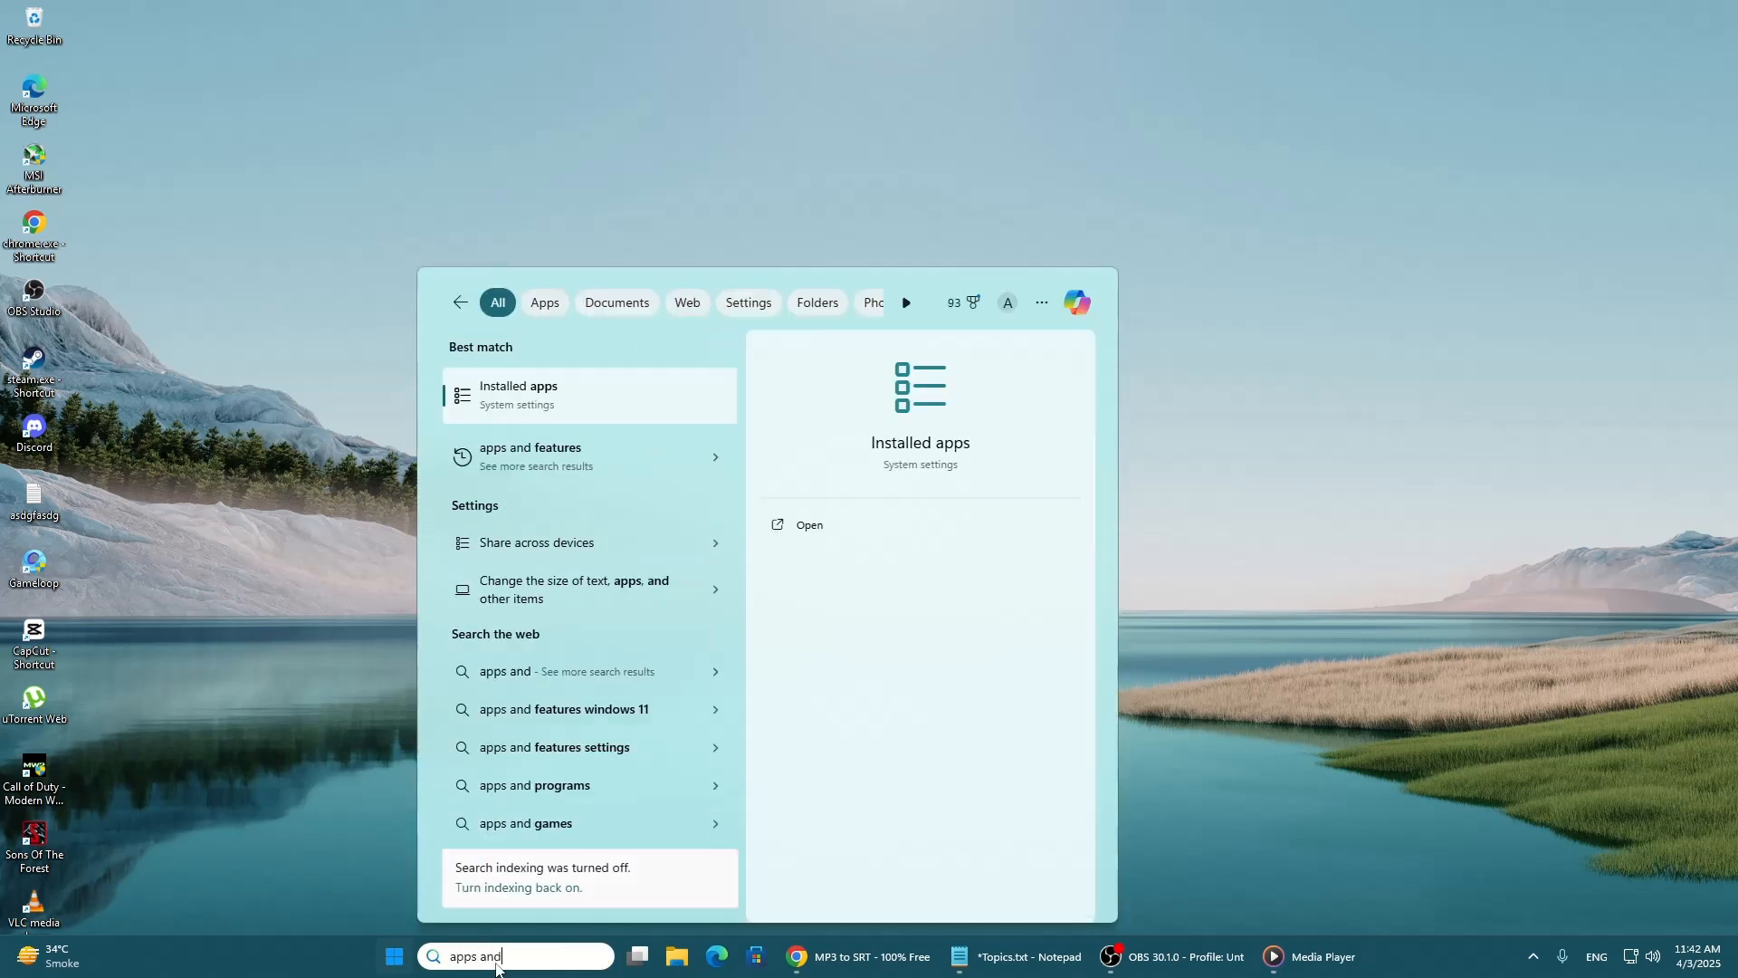
{"action": "left_click", "coordinate": [517, 394]}
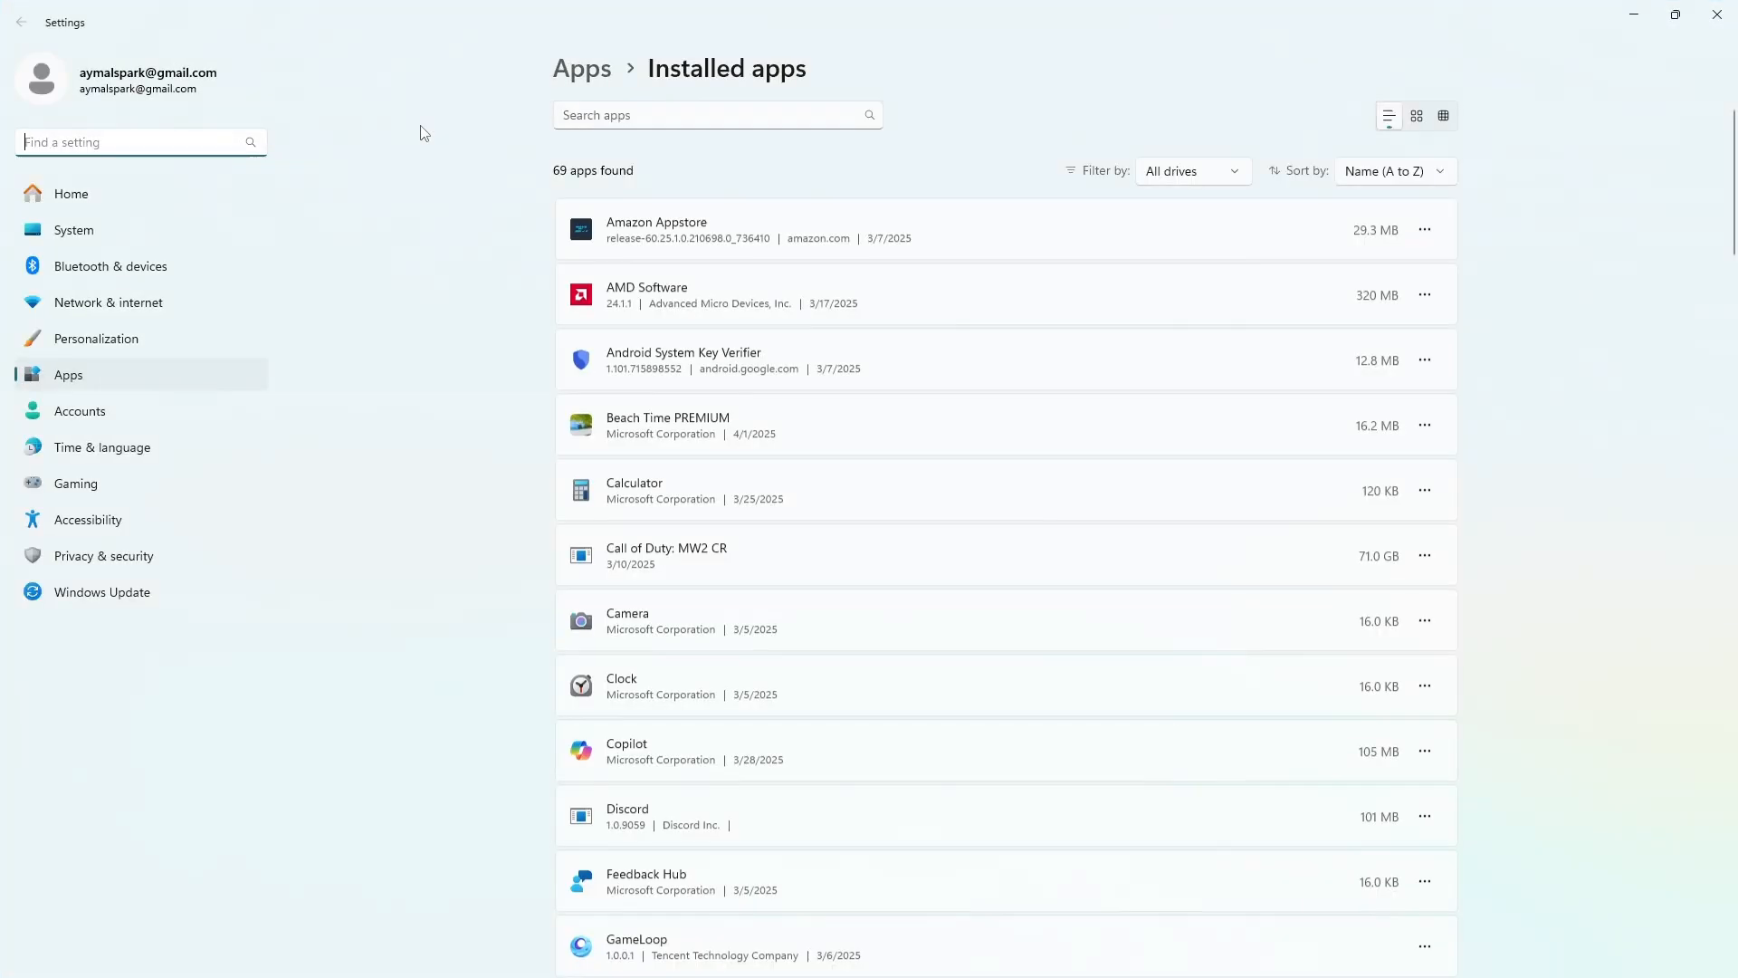
Filter installed apps for xbox and open the Xbox app's Advanced options
{"action": "type", "text": "xbox"}
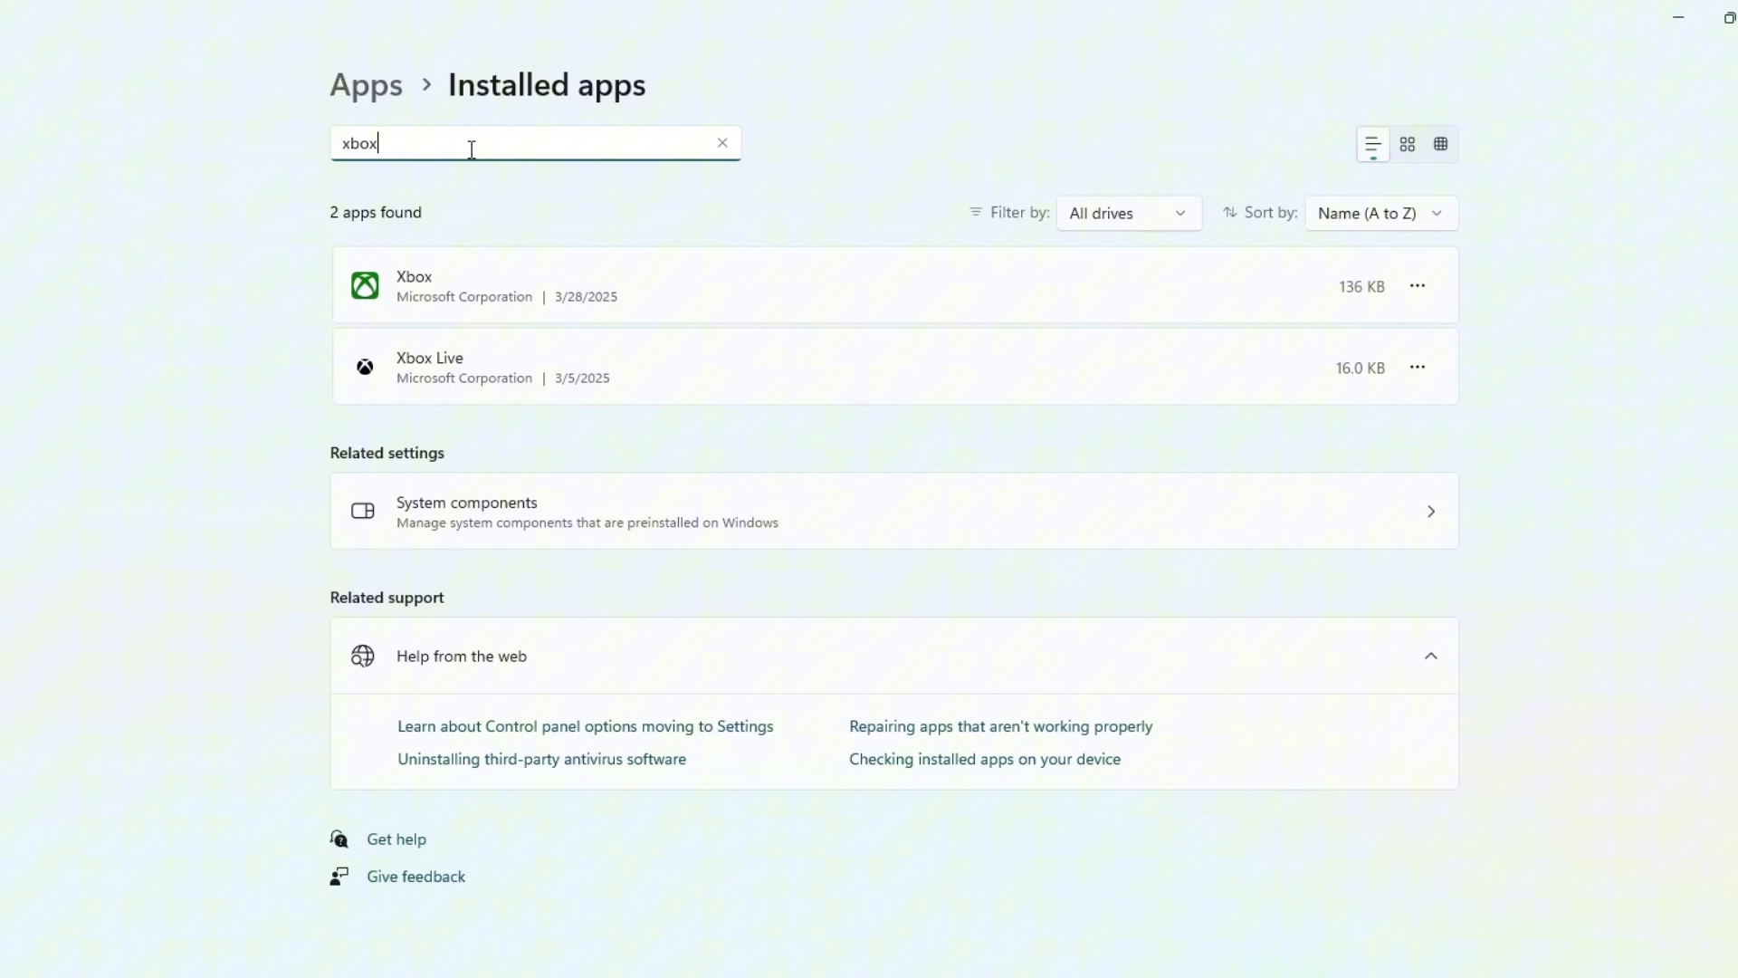
{"action": "mouse_move", "coordinate": [1416, 272]}
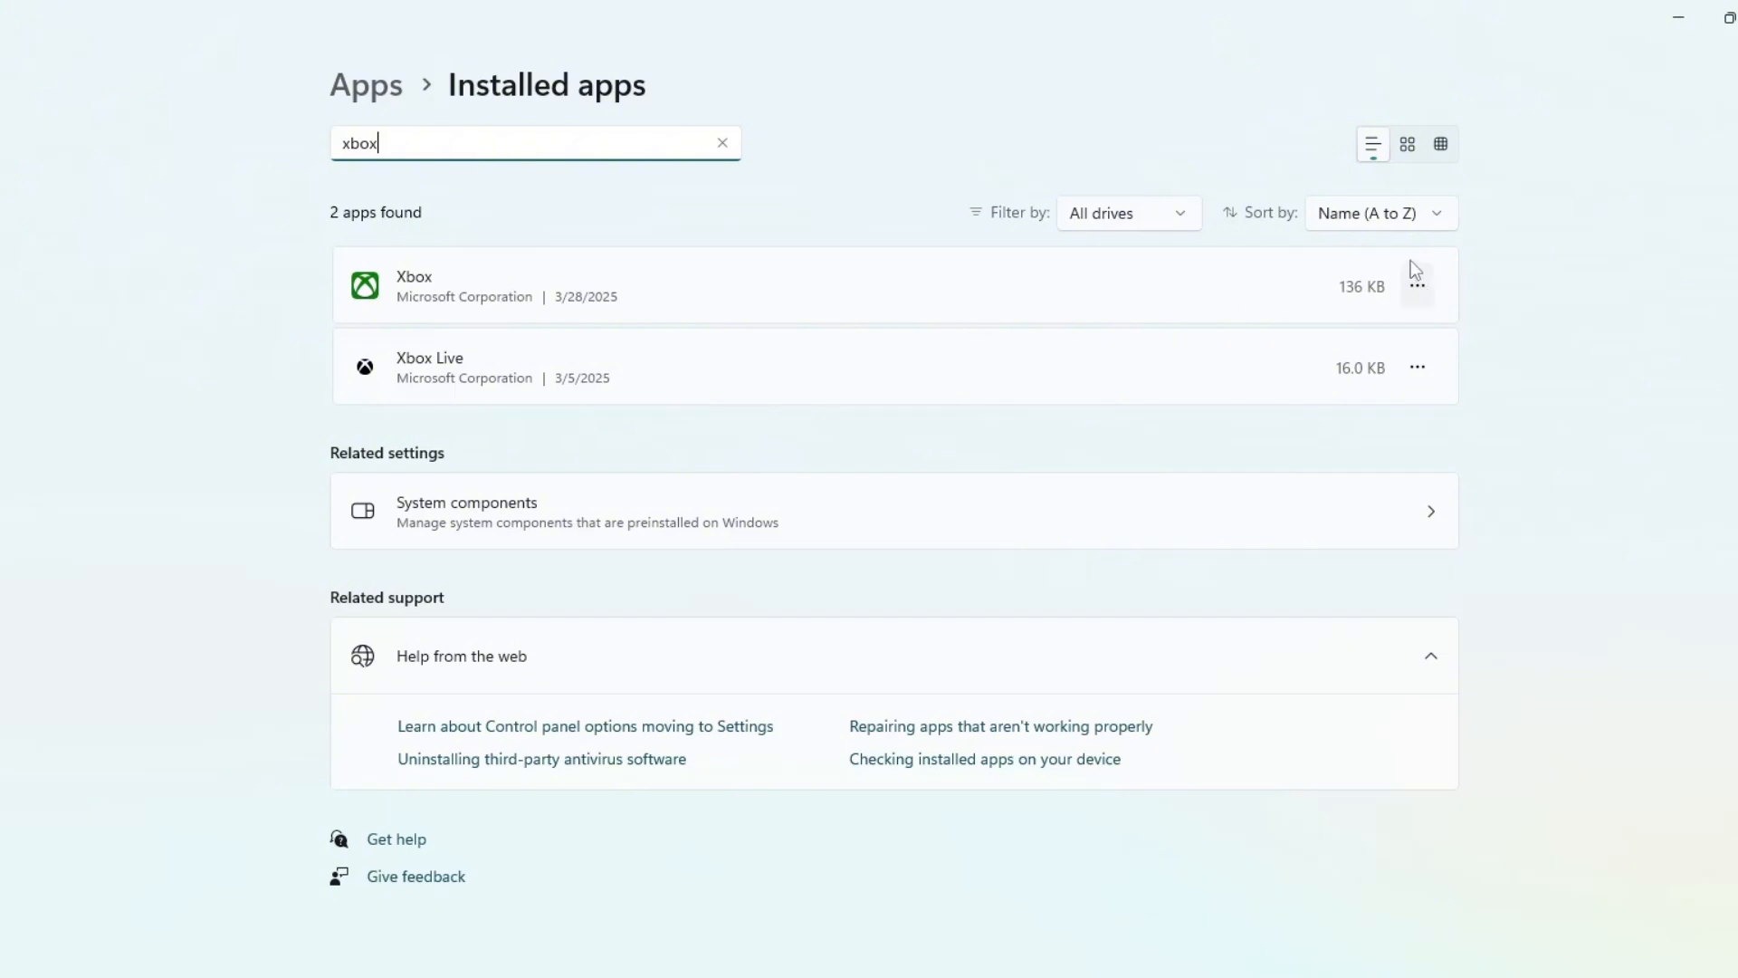
{"action": "left_click", "coordinate": [1416, 285]}
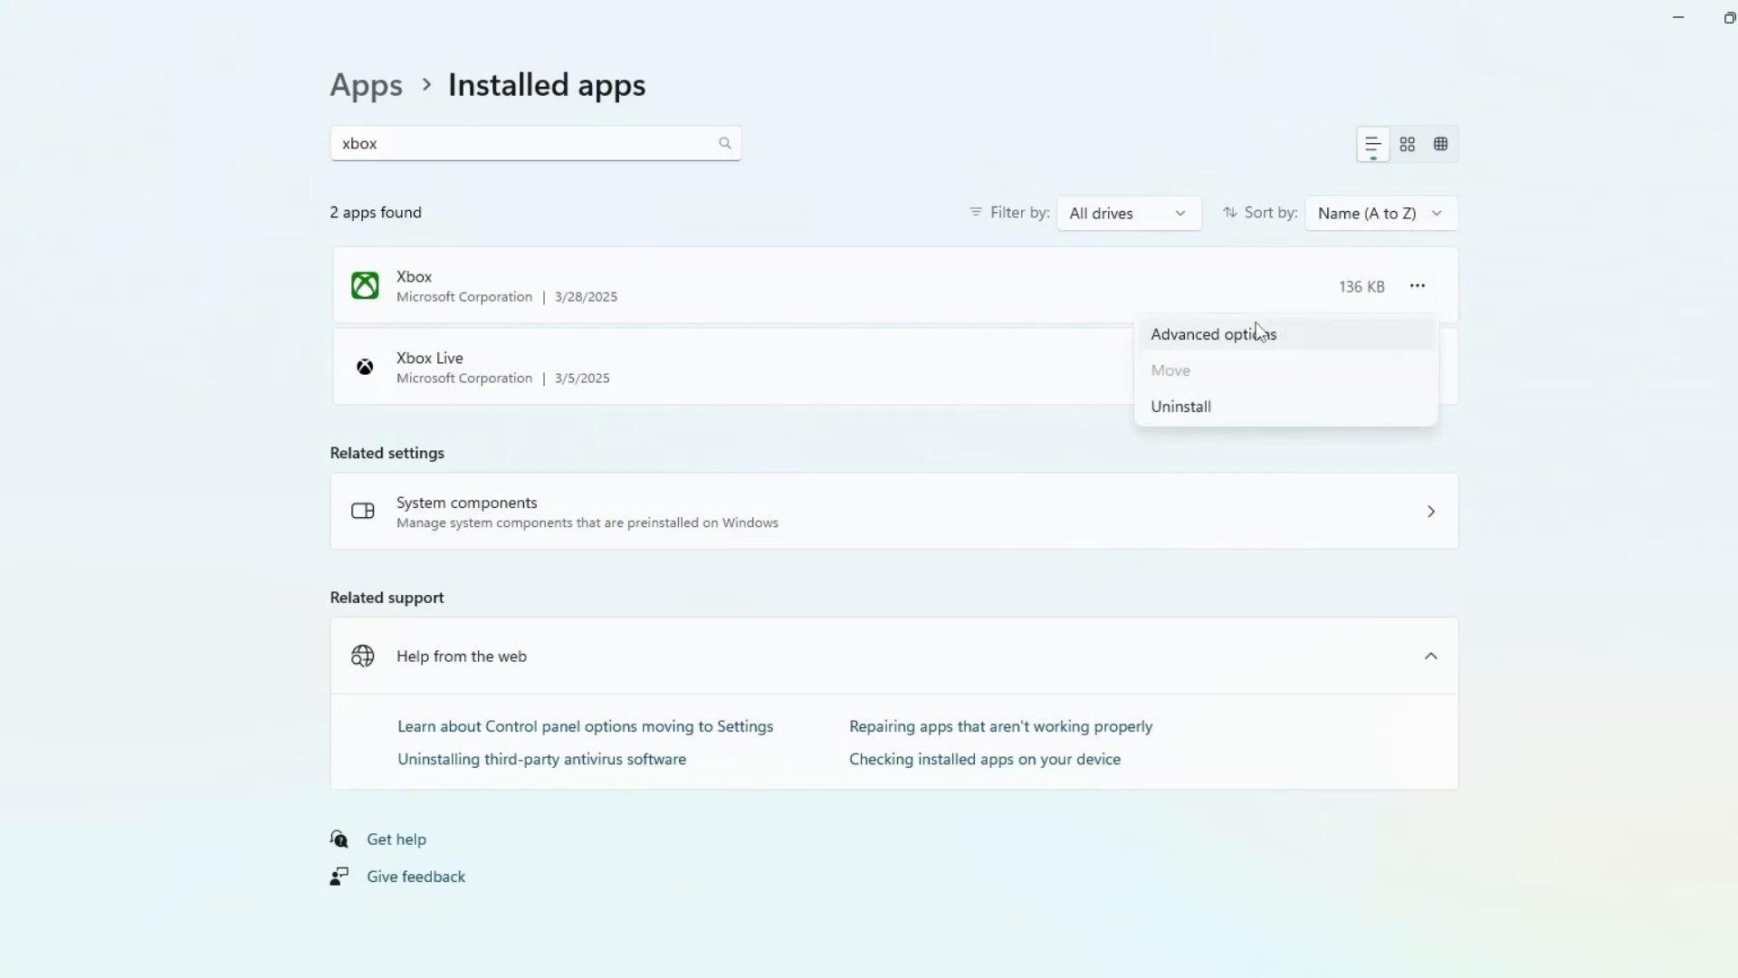
{"action": "left_click", "coordinate": [1213, 334]}
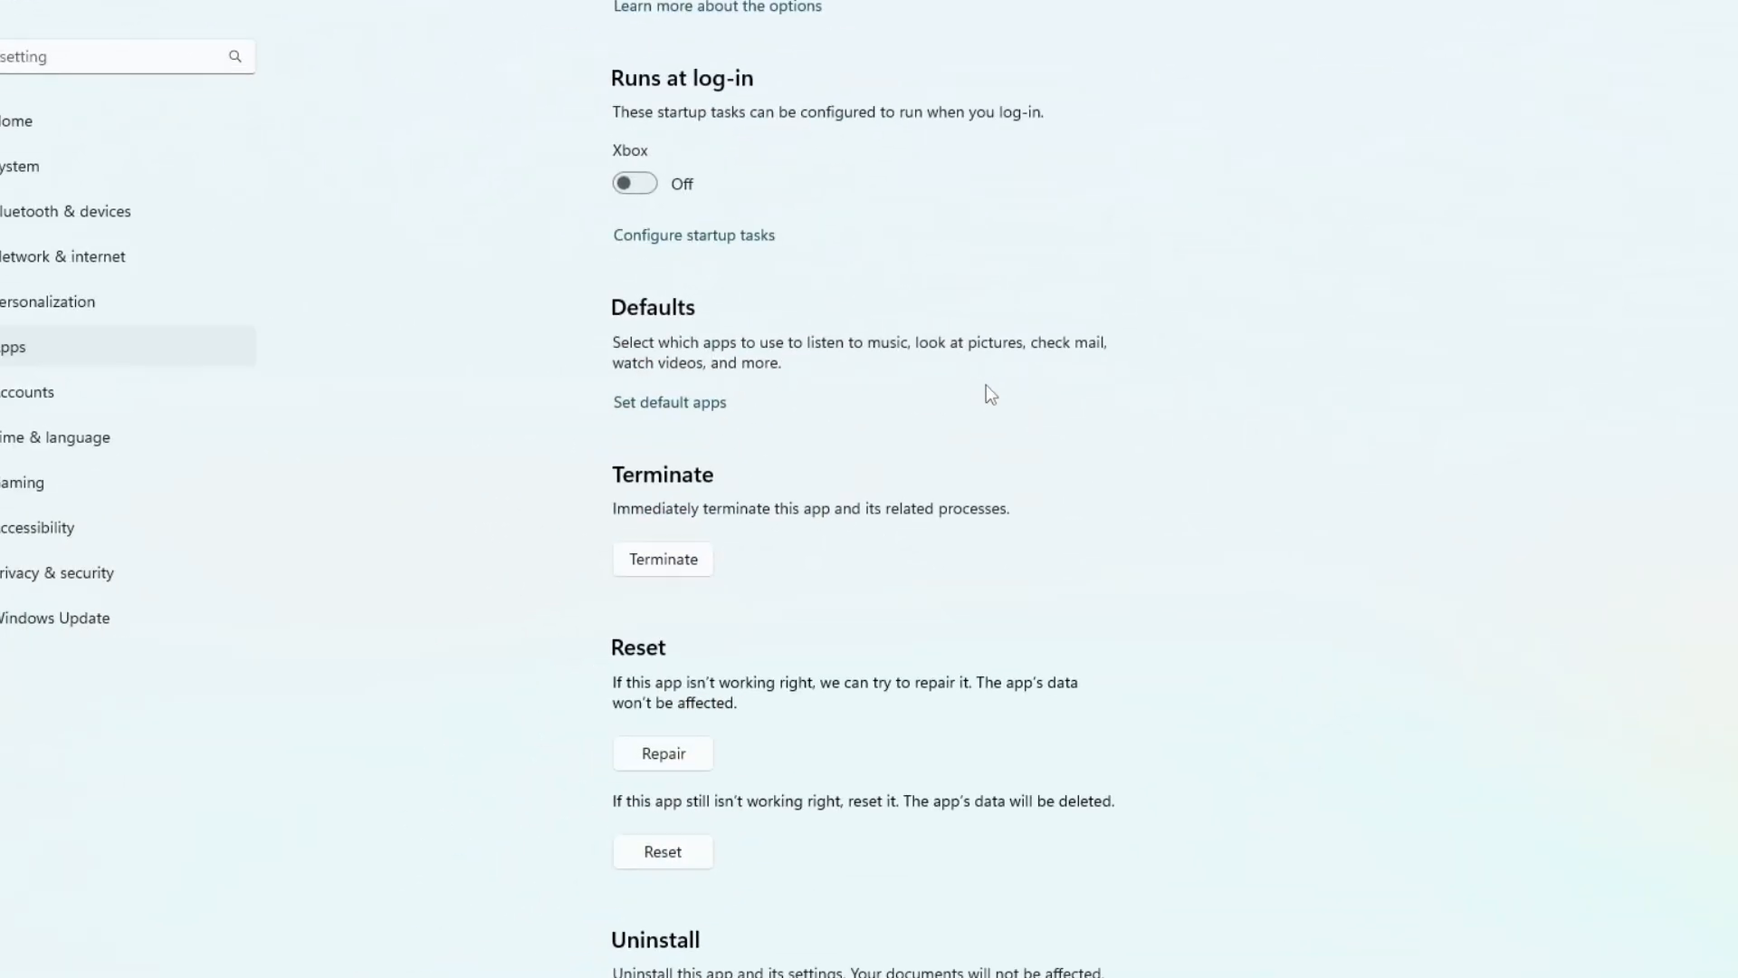
Run Repair on the Xbox app from its Reset section
{"action": "scroll", "scroll_direction": "down", "scroll_amount": 3}
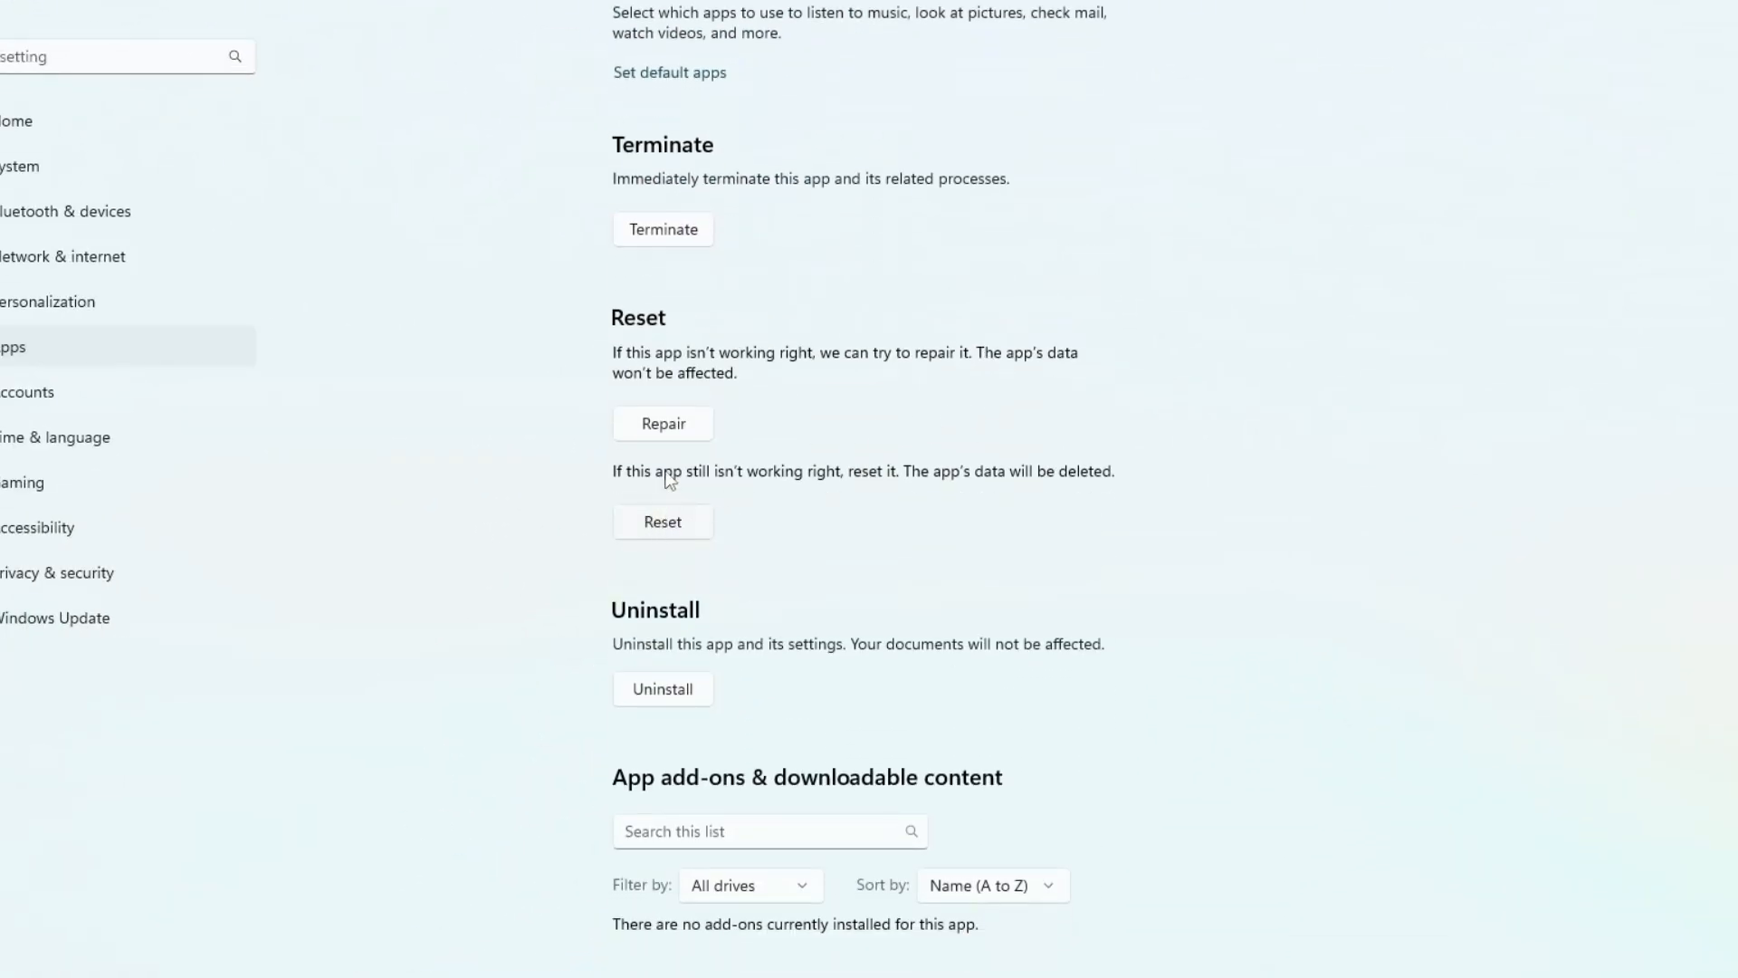
{"action": "left_click", "coordinate": [662, 424]}
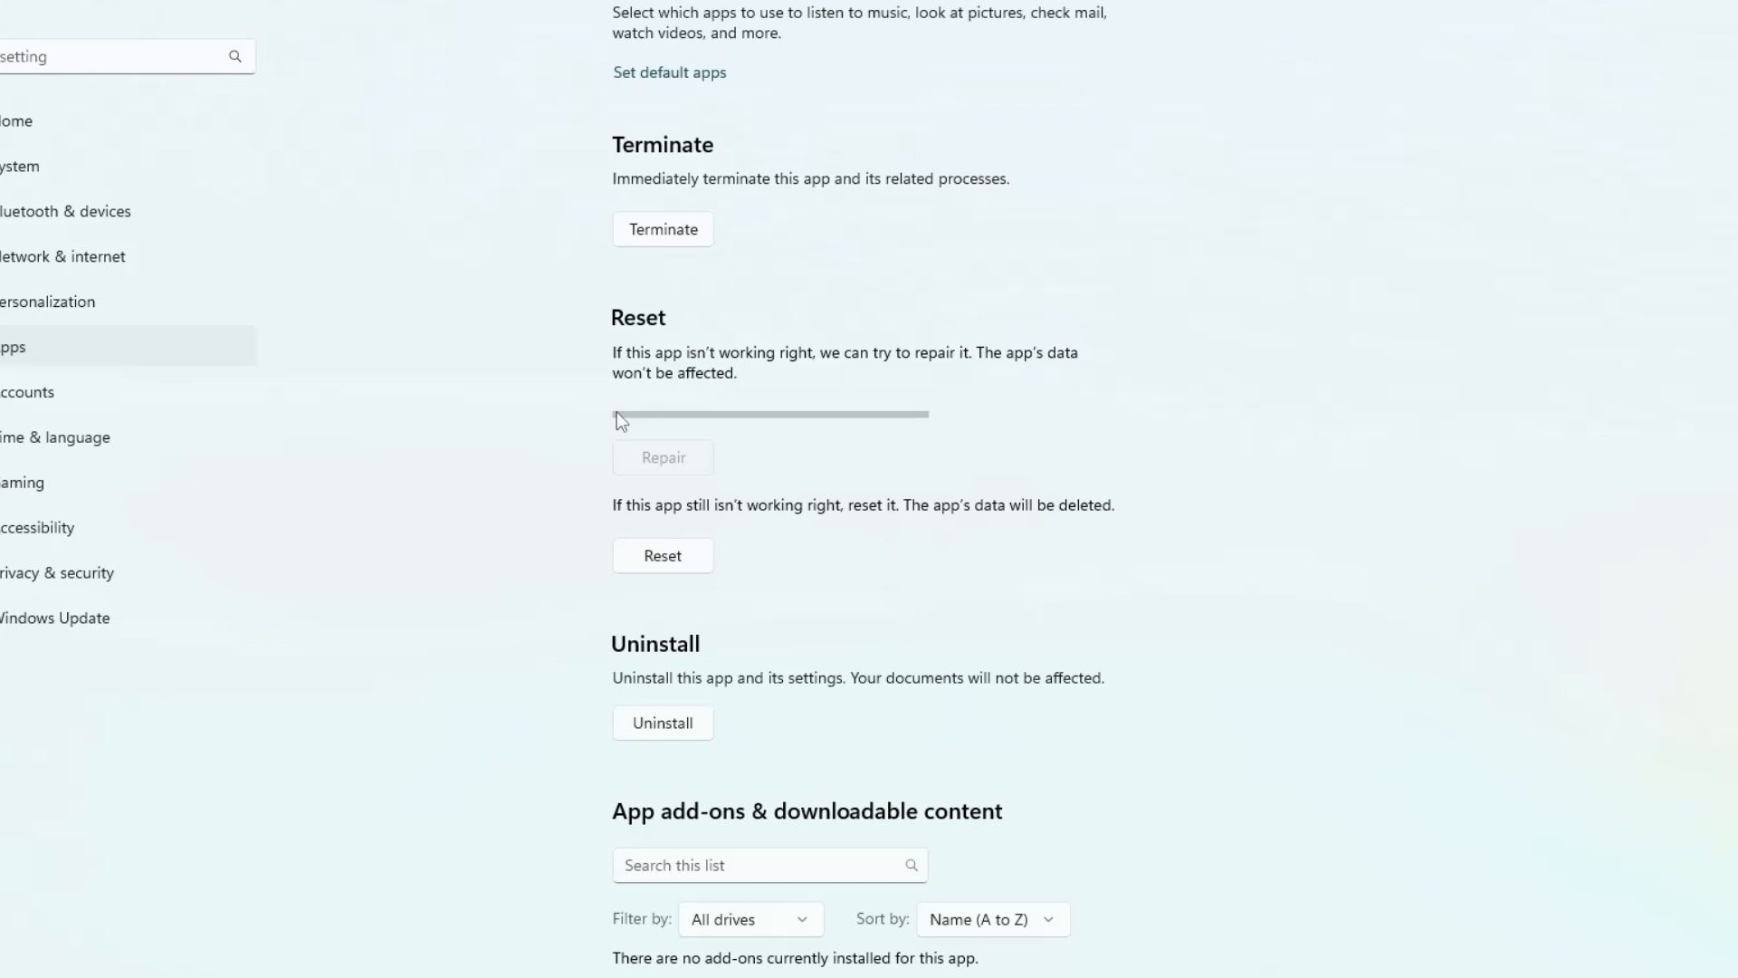
{"action": "mouse_move", "coordinate": [879, 430]}
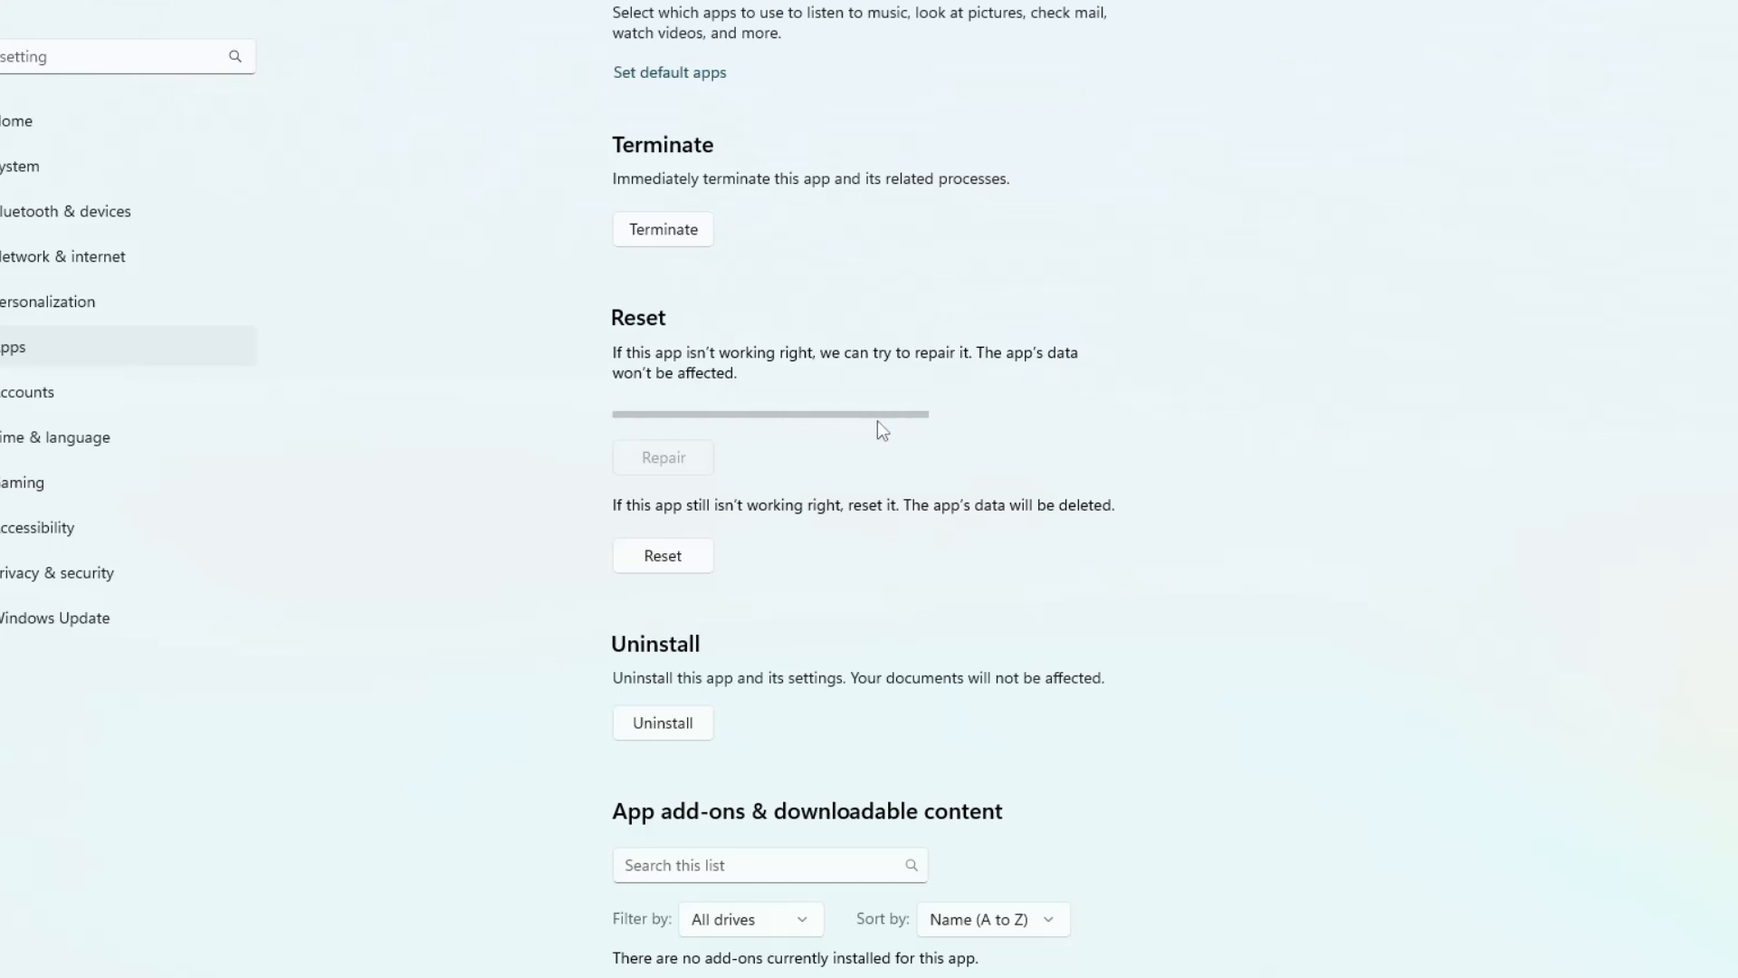
{"action": "mouse_move", "coordinate": [710, 635]}
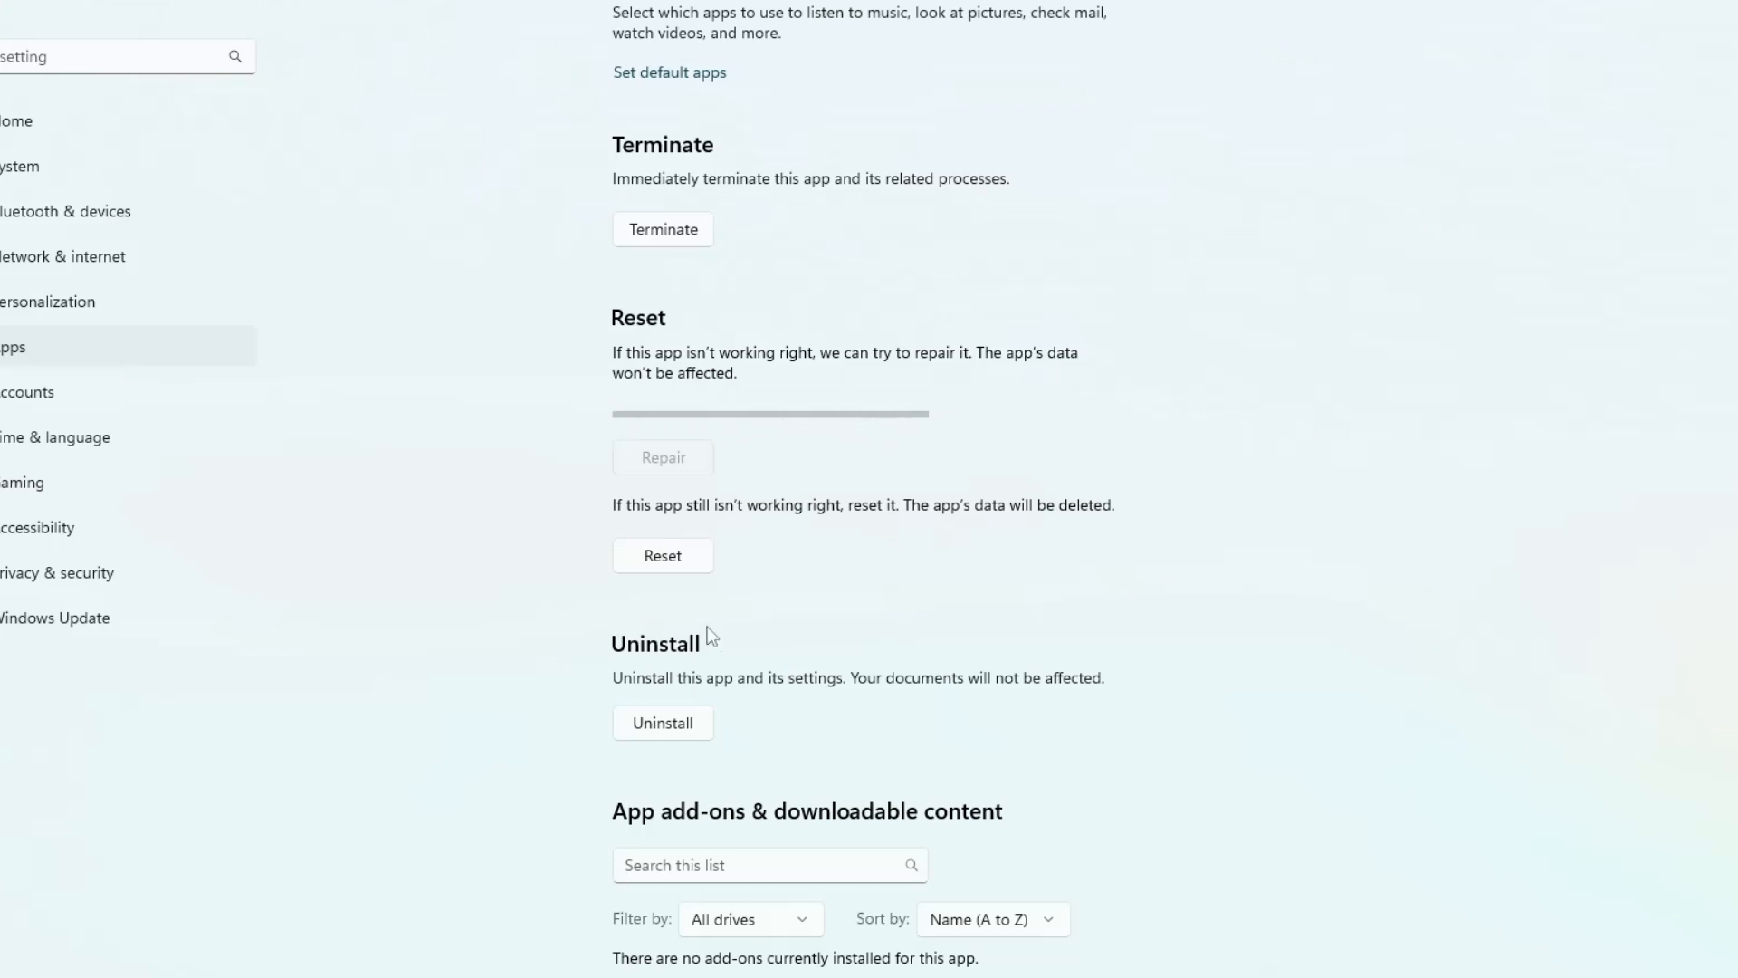
{"action": "left_click", "coordinate": [662, 457]}
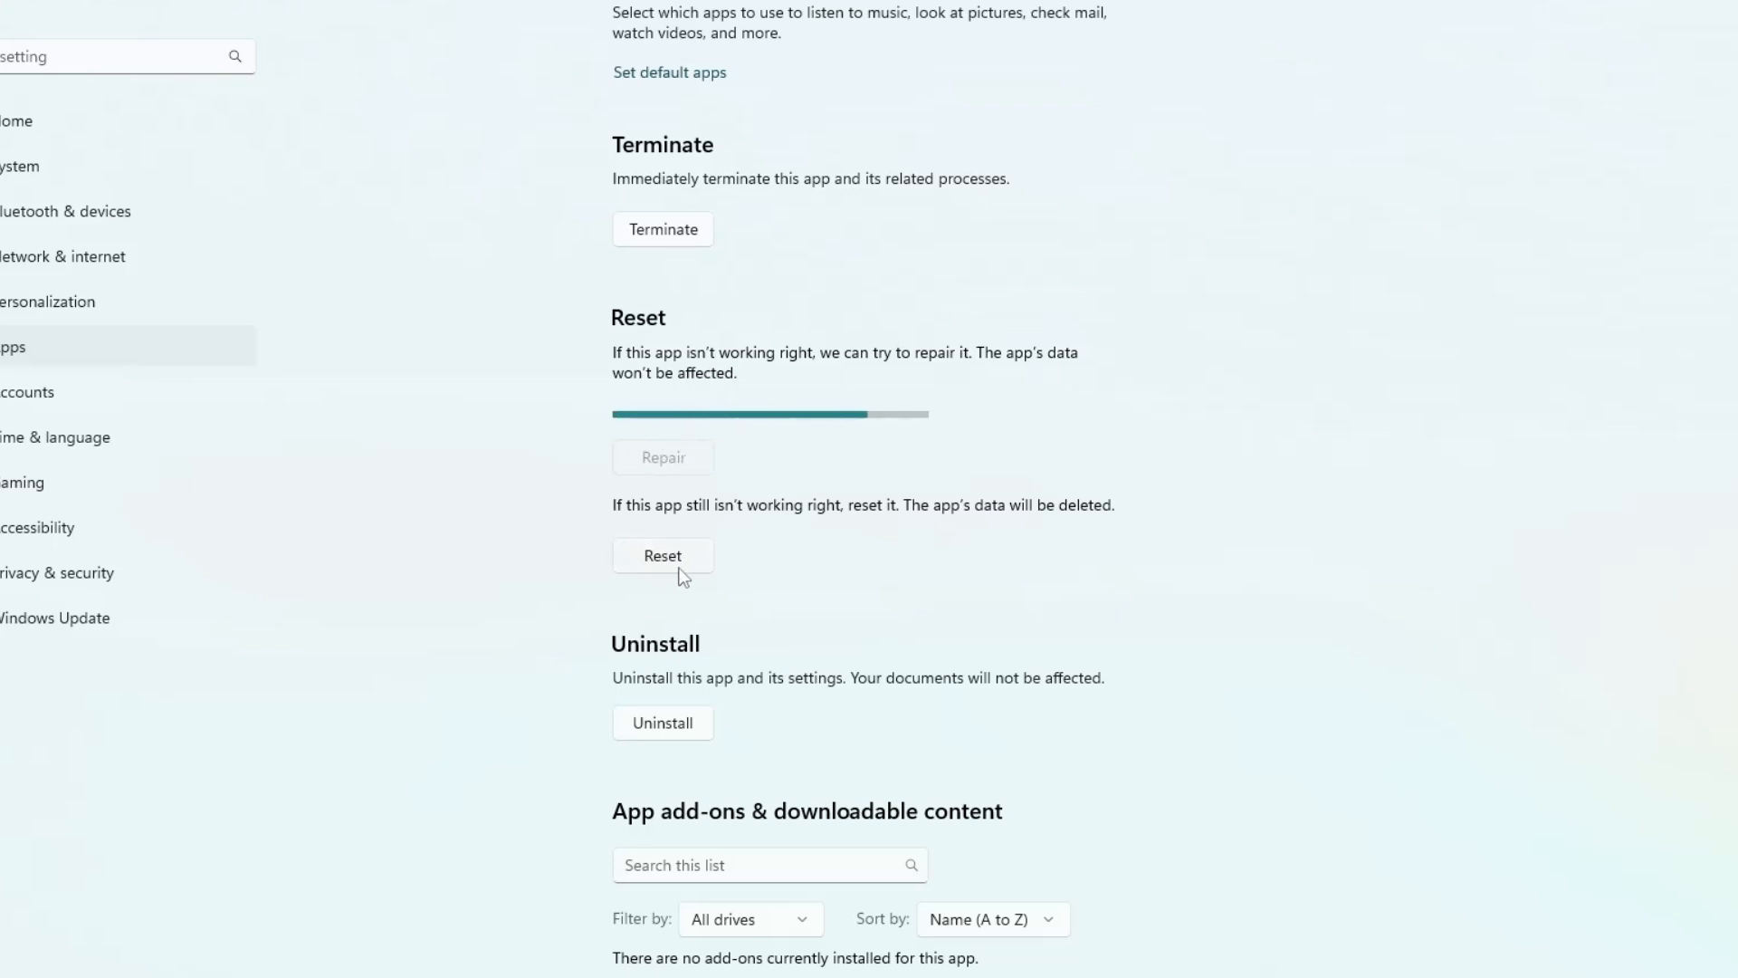
Reset the Xbox app, confirm erasing its data, and close Settings
{"action": "left_click", "coordinate": [662, 554]}
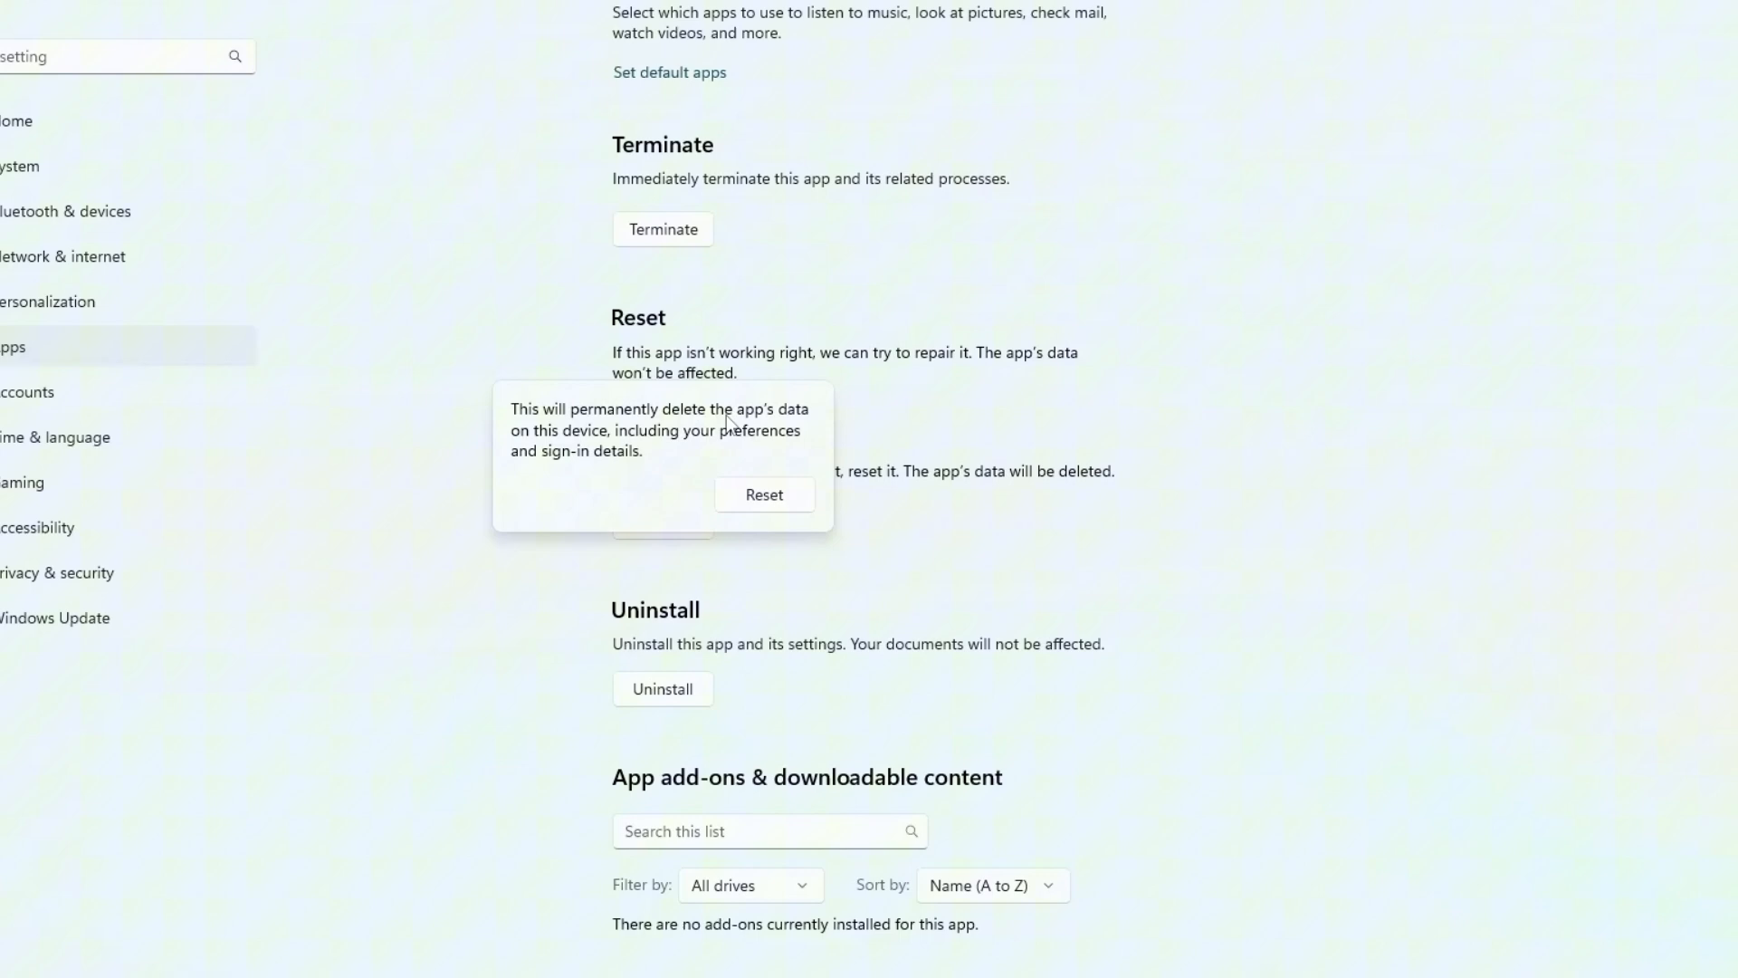
{"action": "mouse_move", "coordinate": [604, 471]}
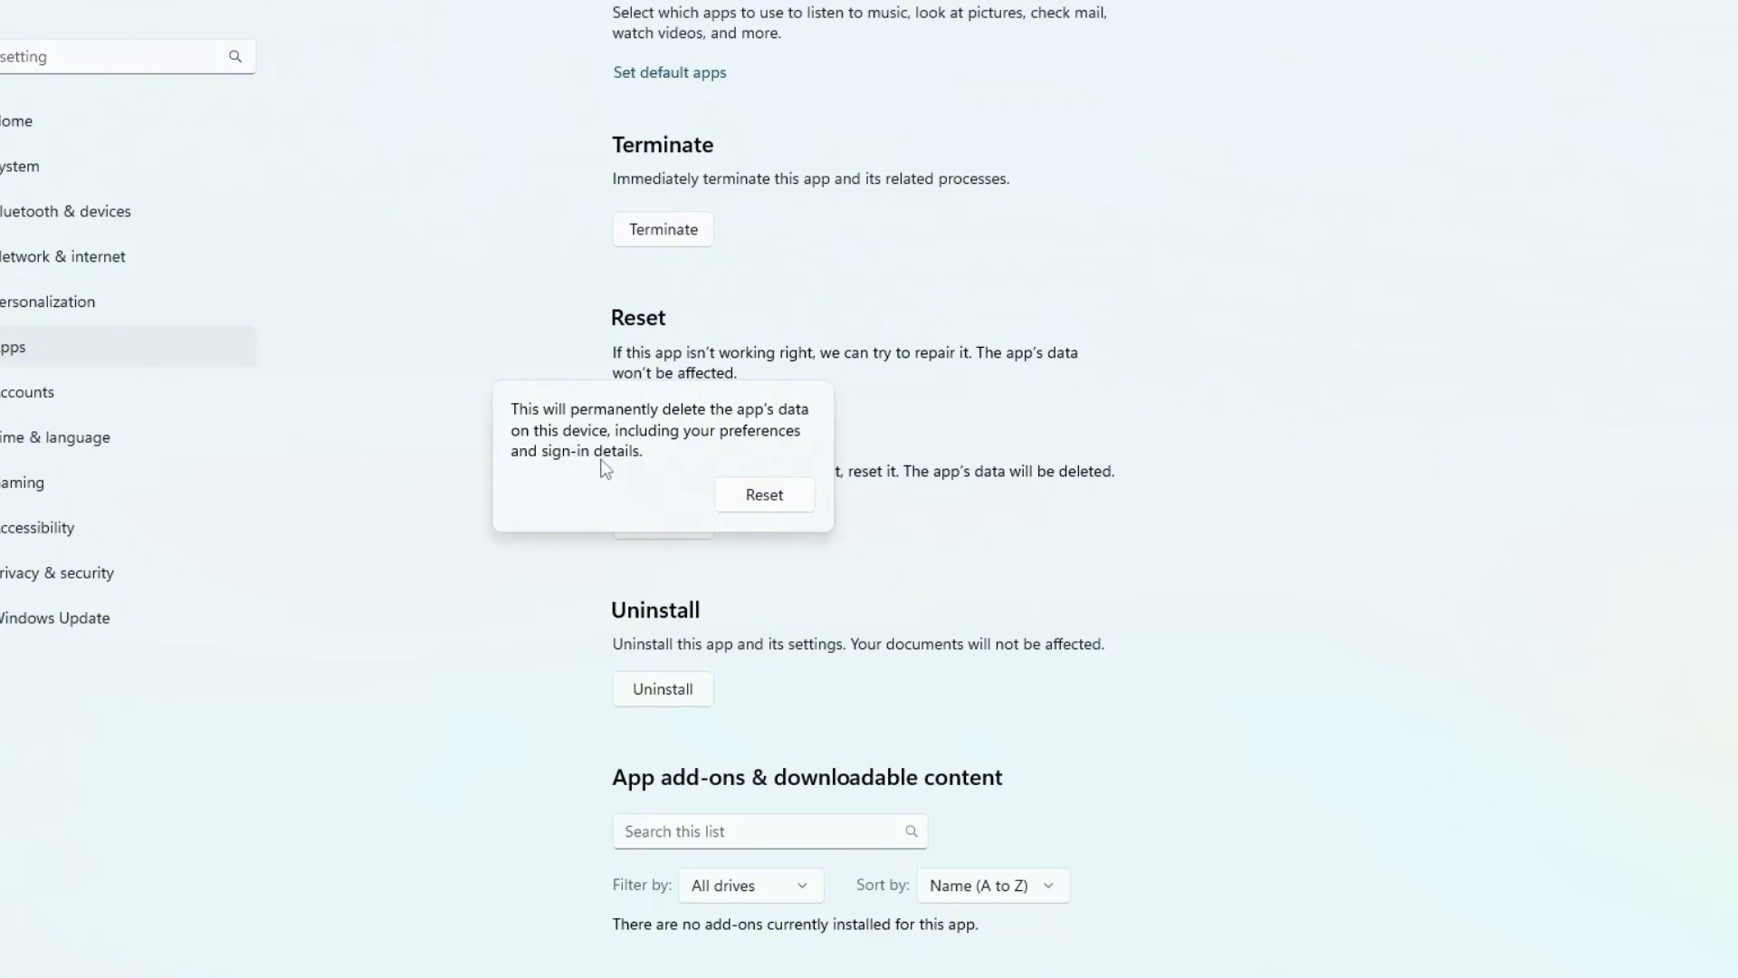
{"action": "mouse_move", "coordinate": [745, 488]}
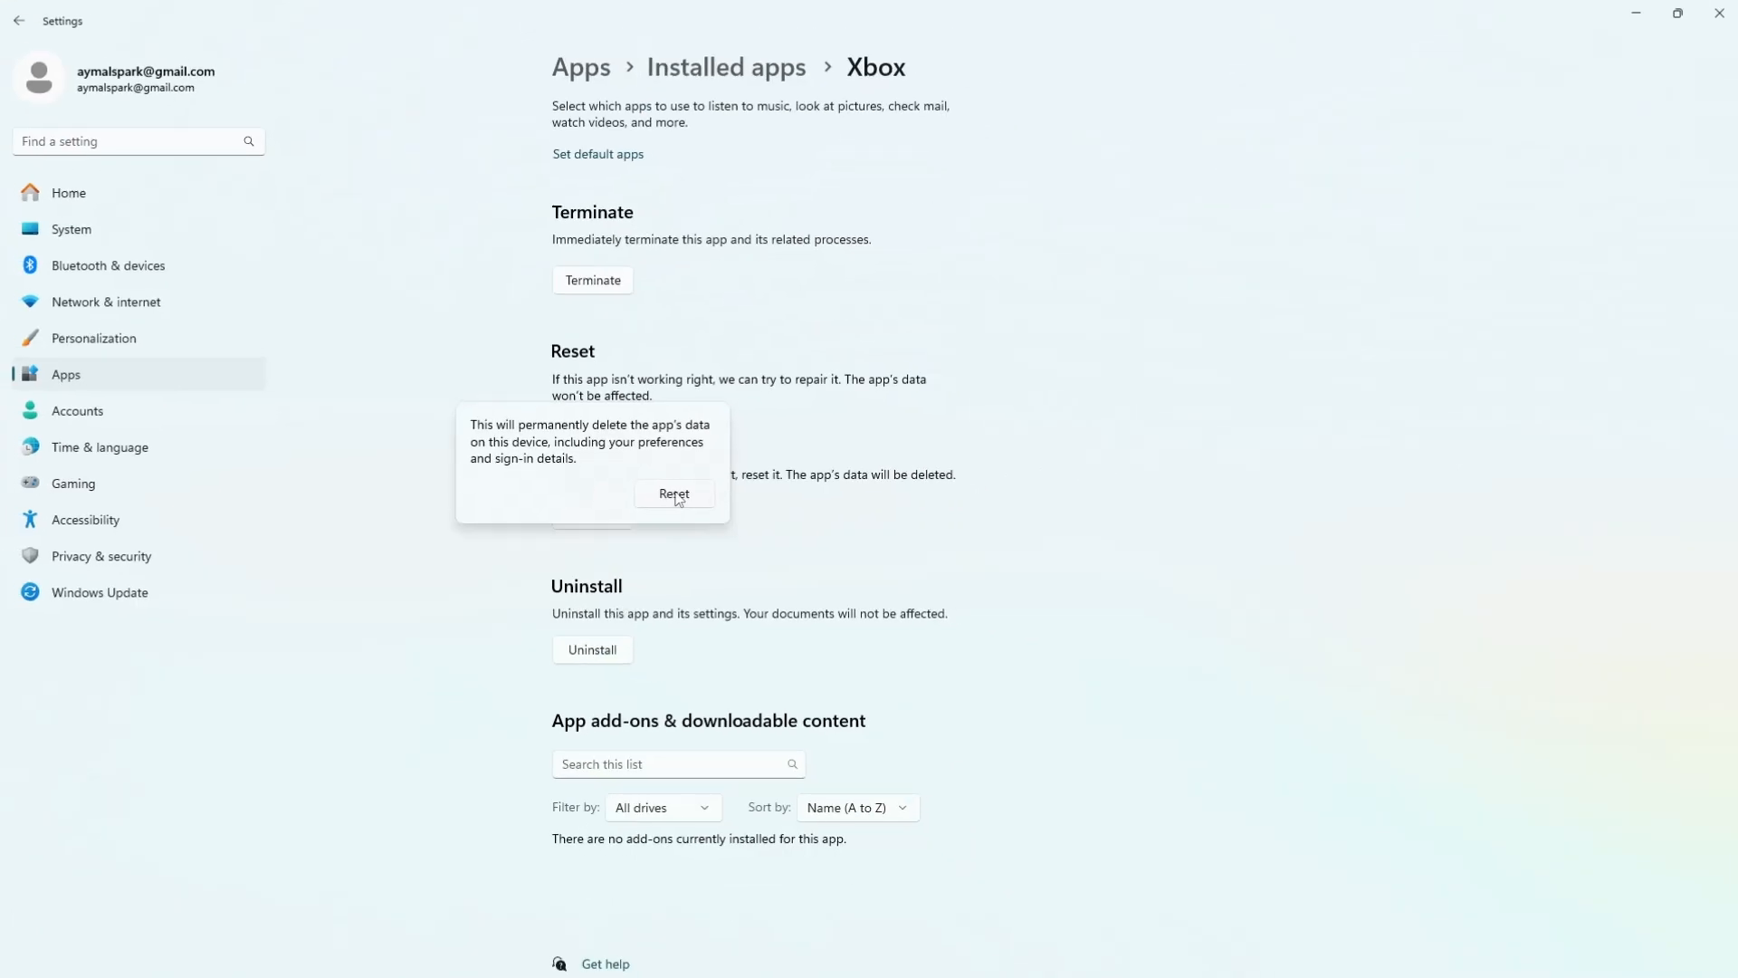
{"action": "left_click", "coordinate": [674, 494]}
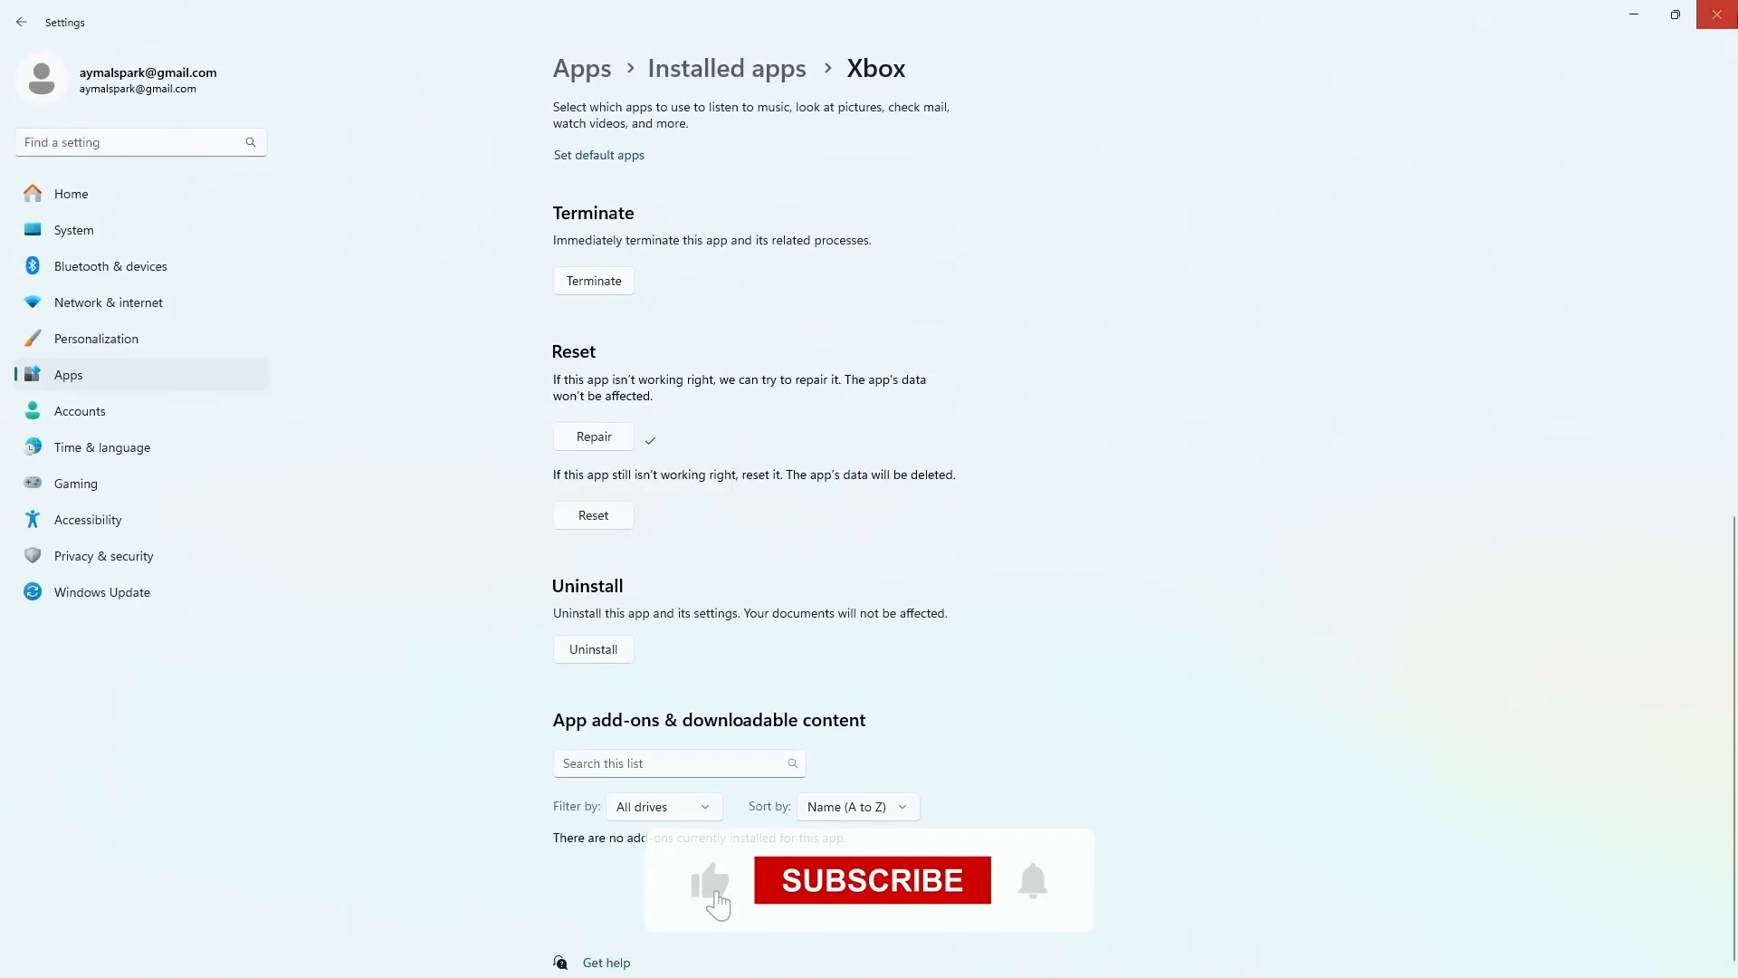
{"action": "left_click", "coordinate": [1716, 15]}
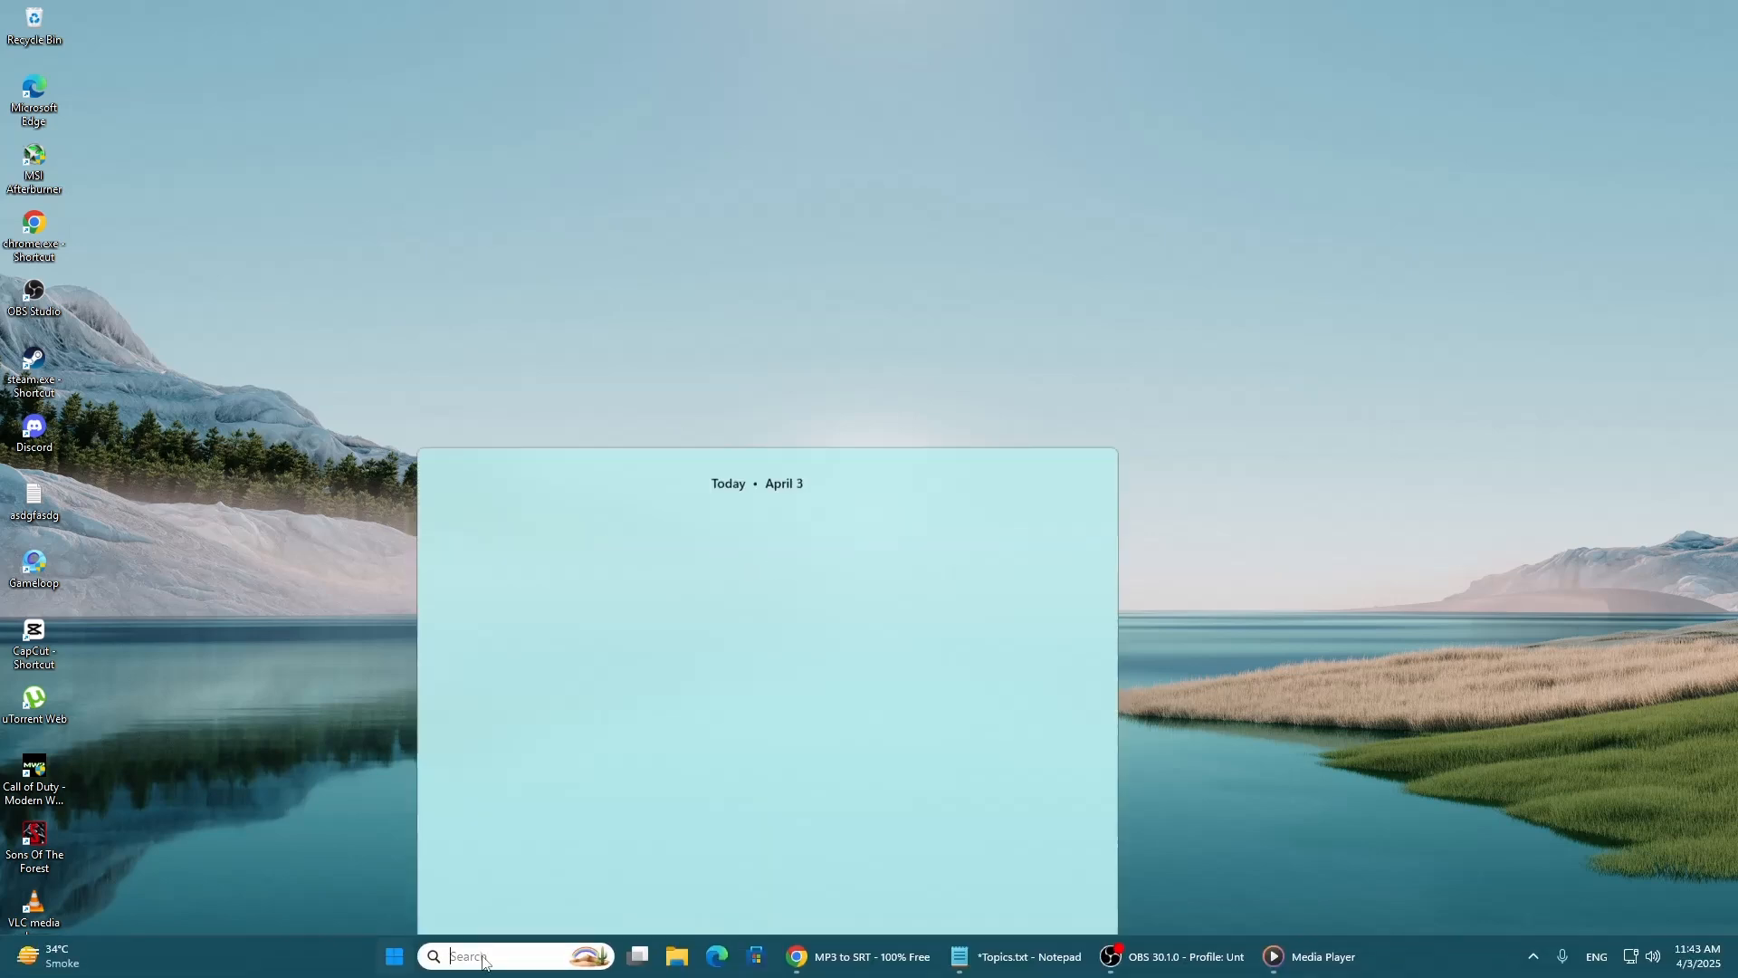
Search cmd and launch Command Prompt as administrator
{"action": "type", "text": "cmd"}
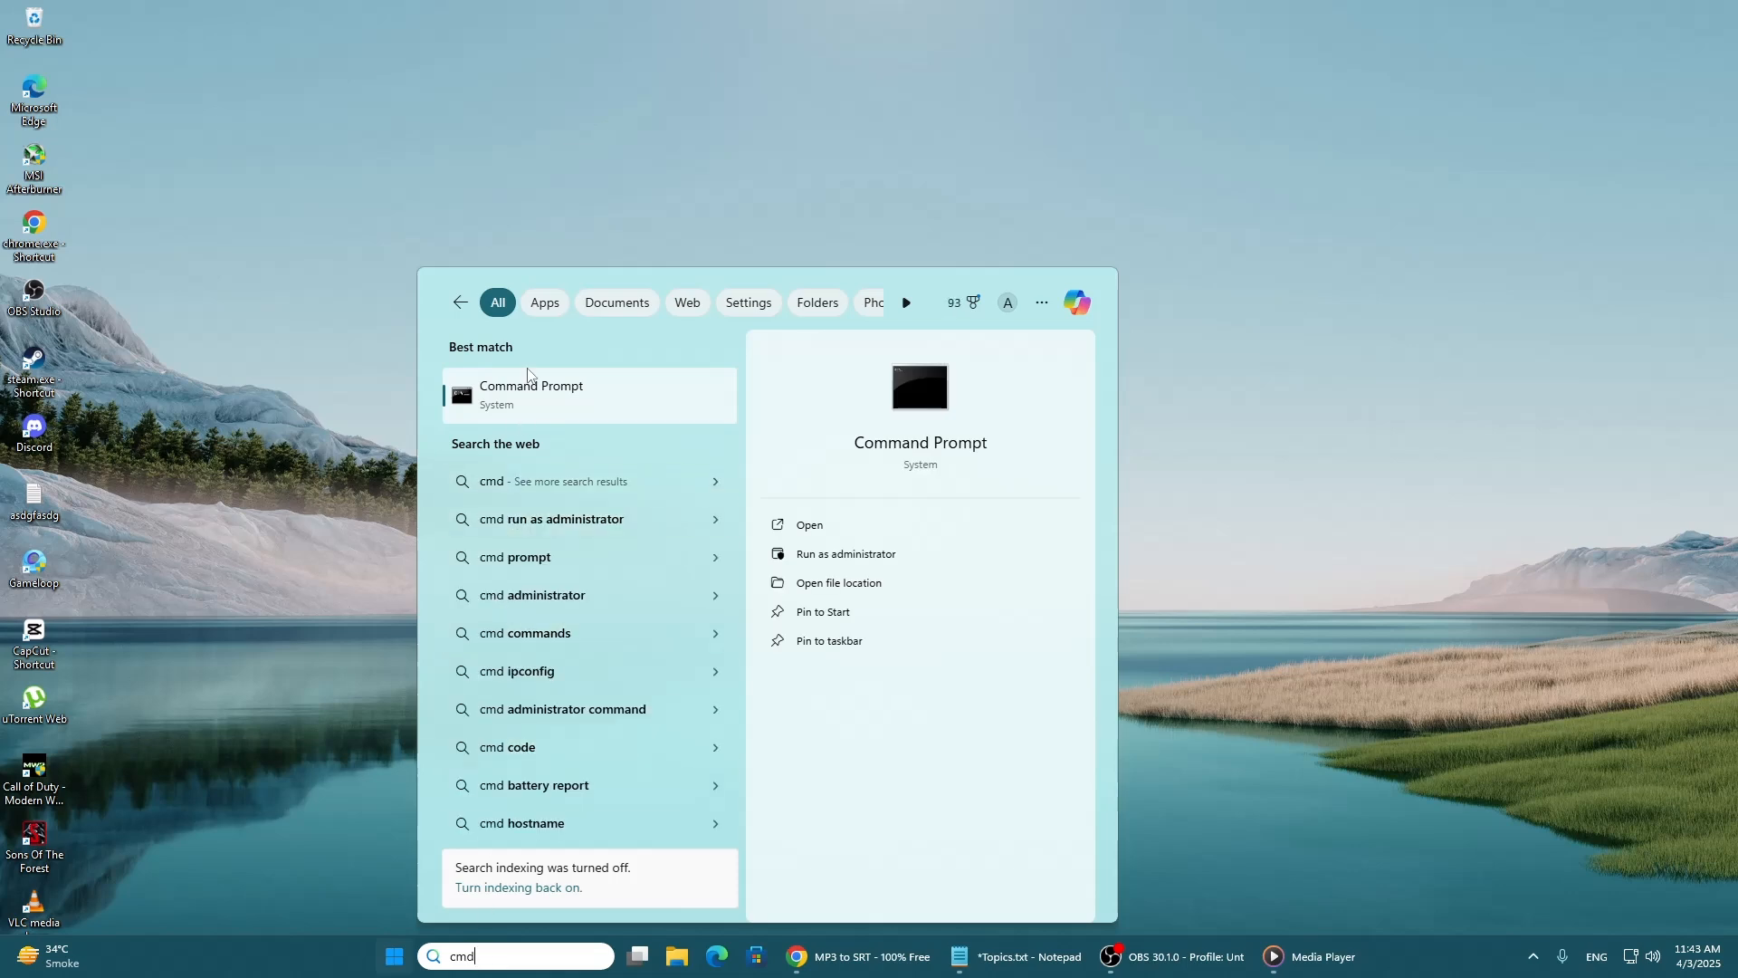
{"action": "right_click", "coordinate": [529, 394]}
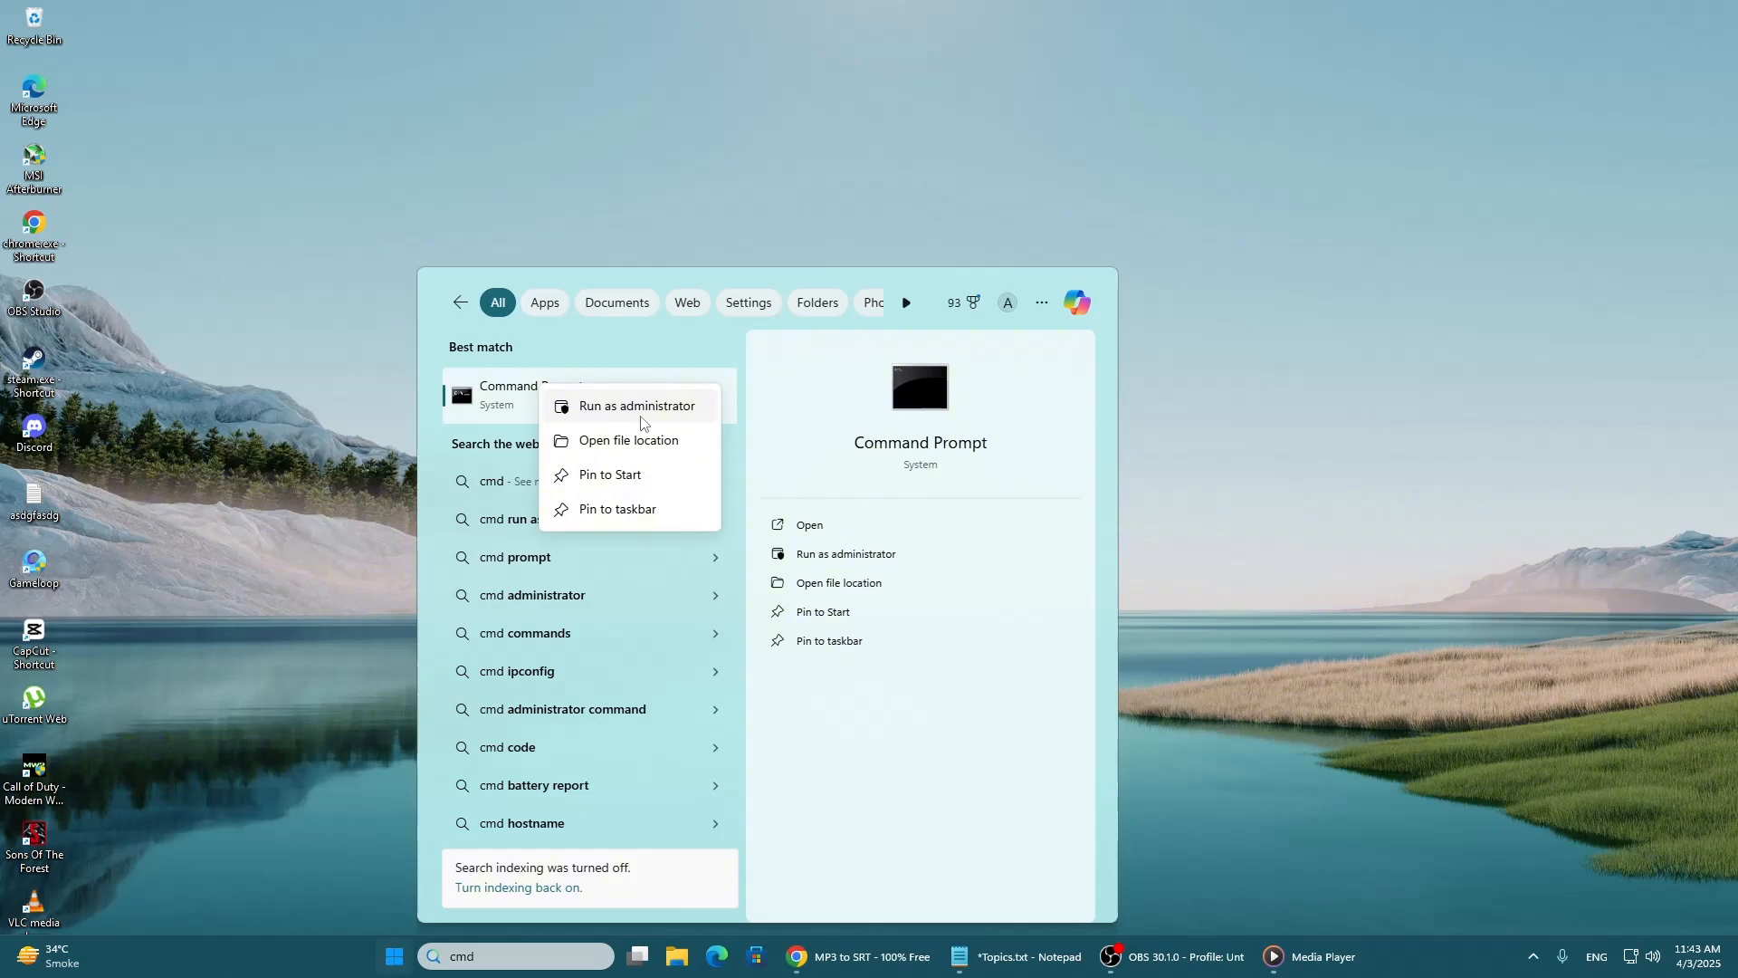
{"action": "left_click", "coordinate": [636, 404]}
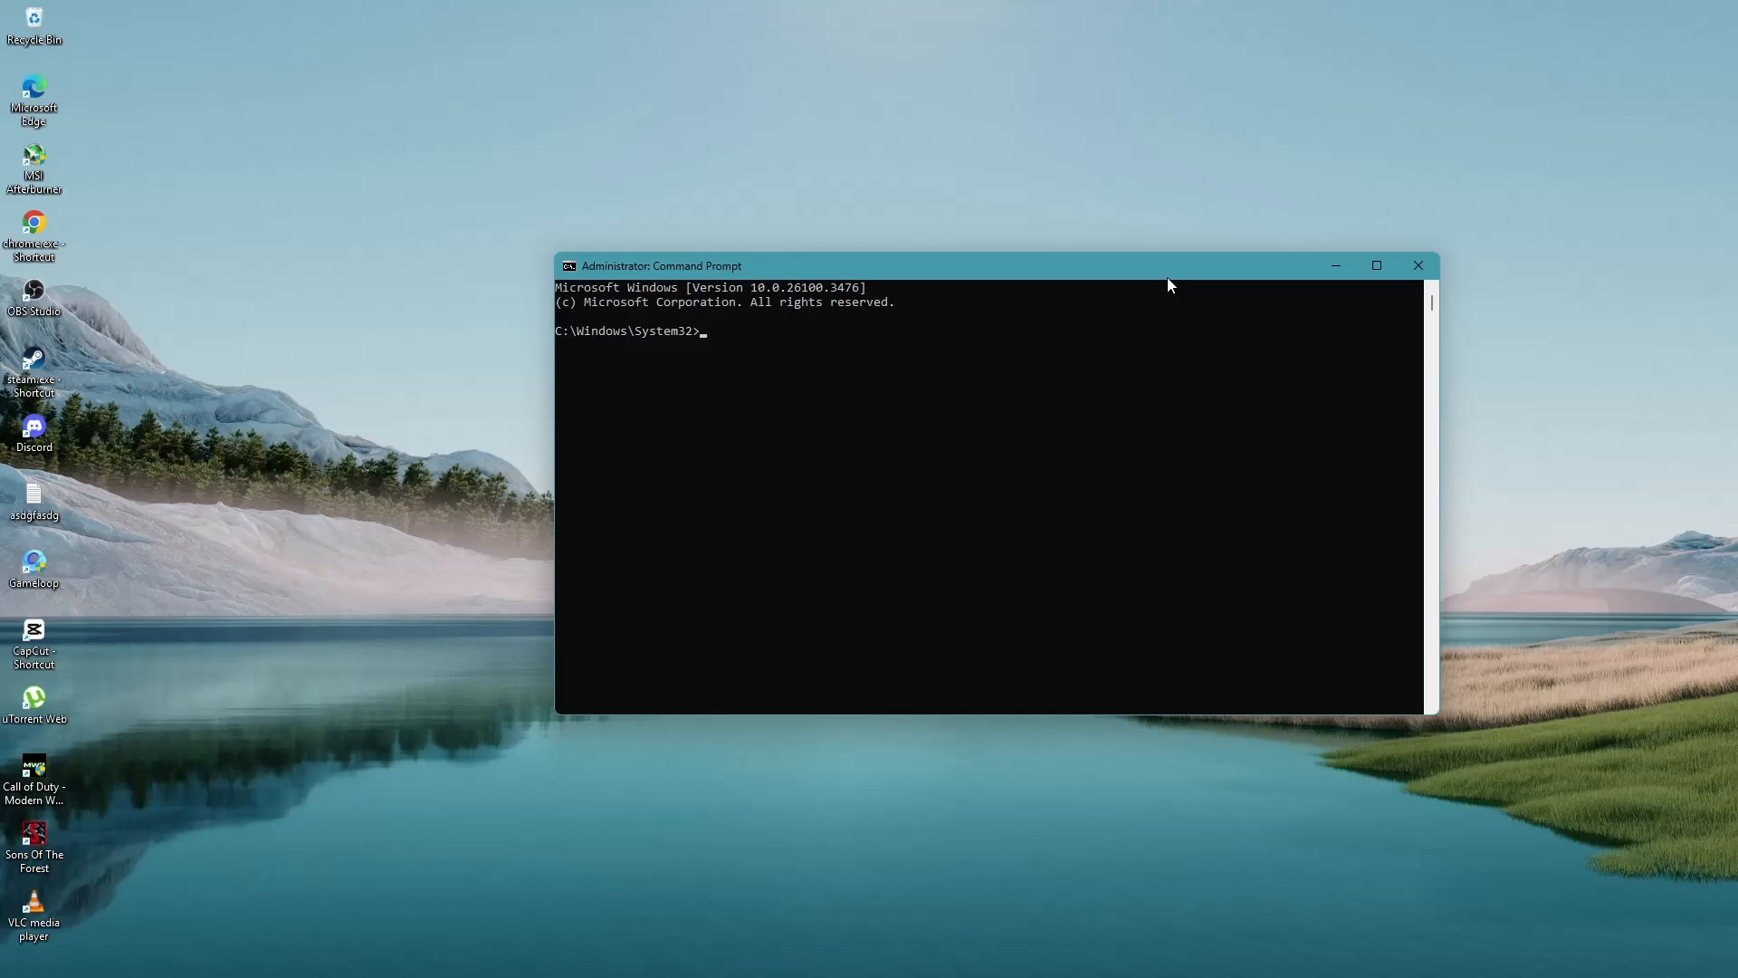
Run sfc /scannow at the elevated prompt
{"action": "type", "text": "sfc /scannow"}
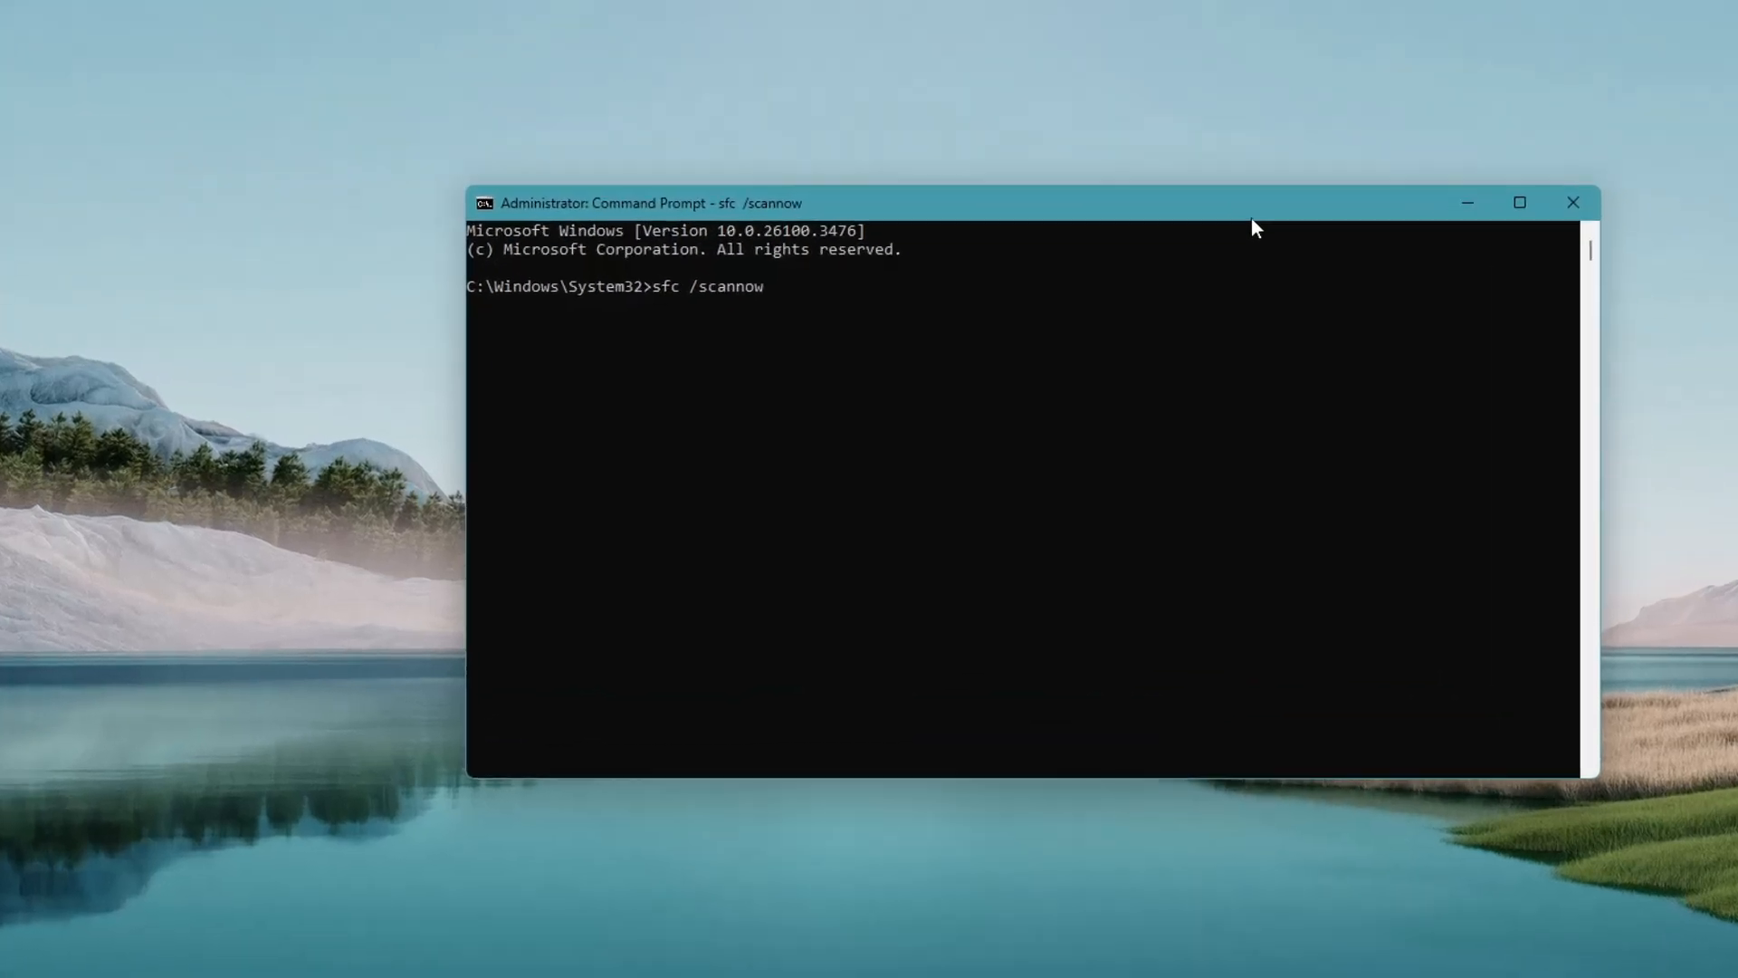
{"action": "key", "text": "Return"}
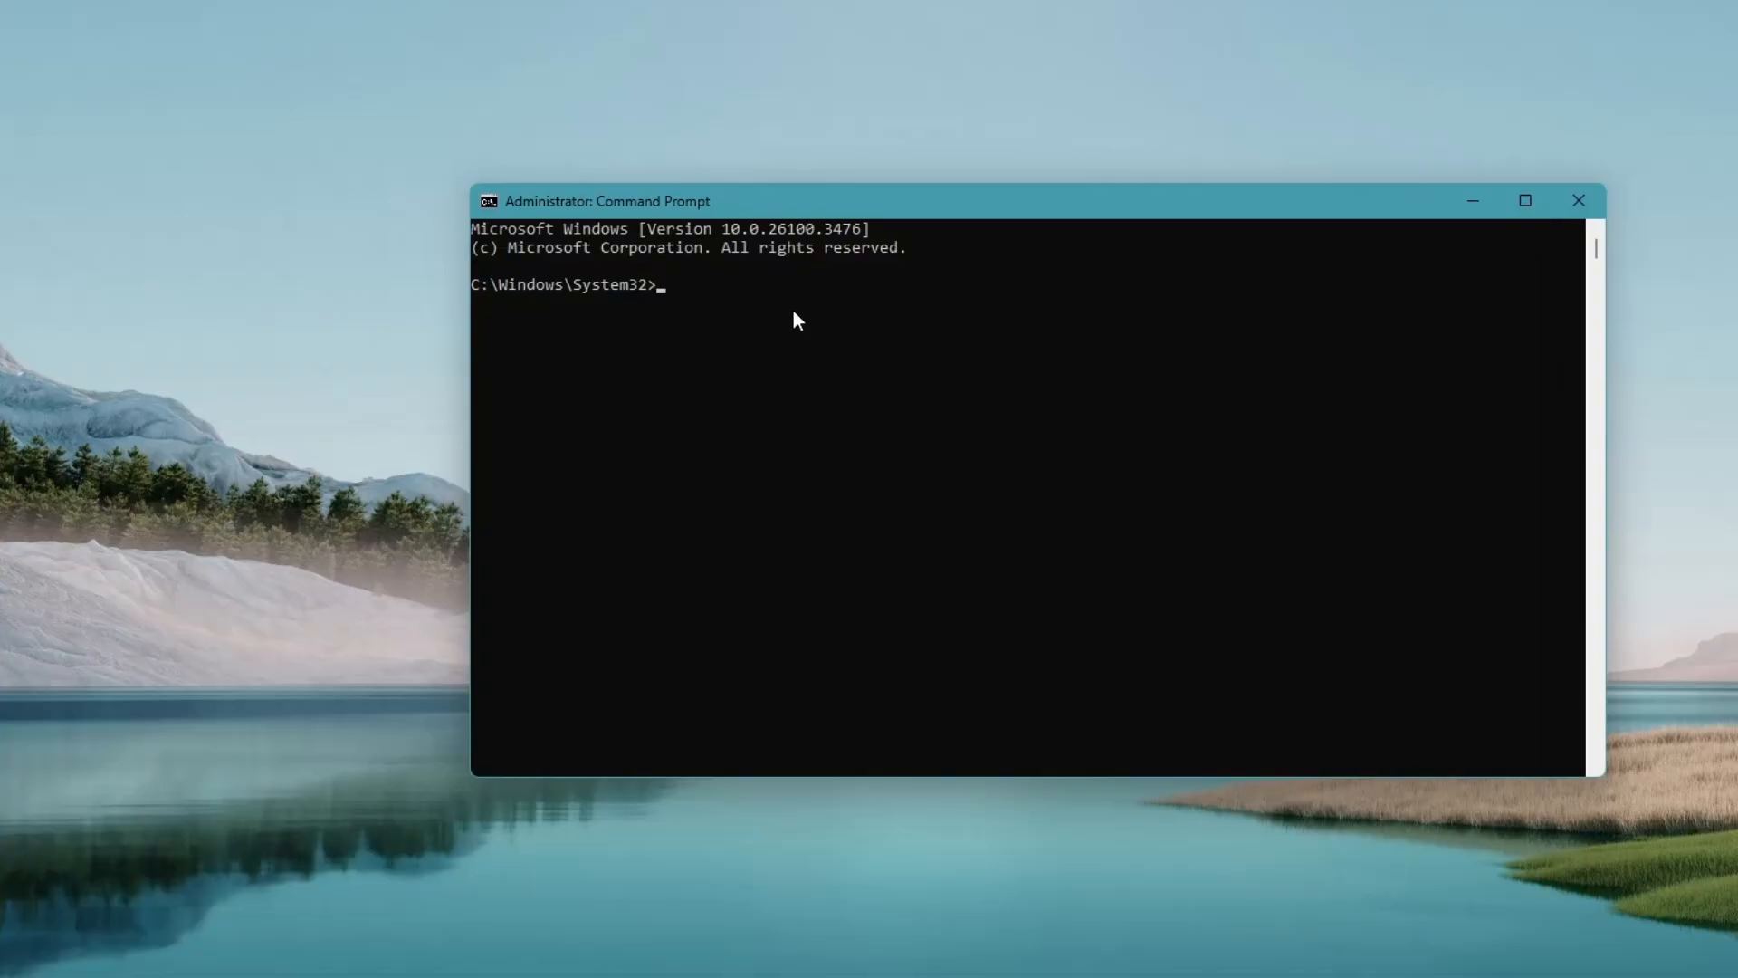
Enter dism /online /cleanup-image /restorehealth at the elevated prompt
{"action": "type", "text": "dism /online /cleanup-image /restorehealth"}
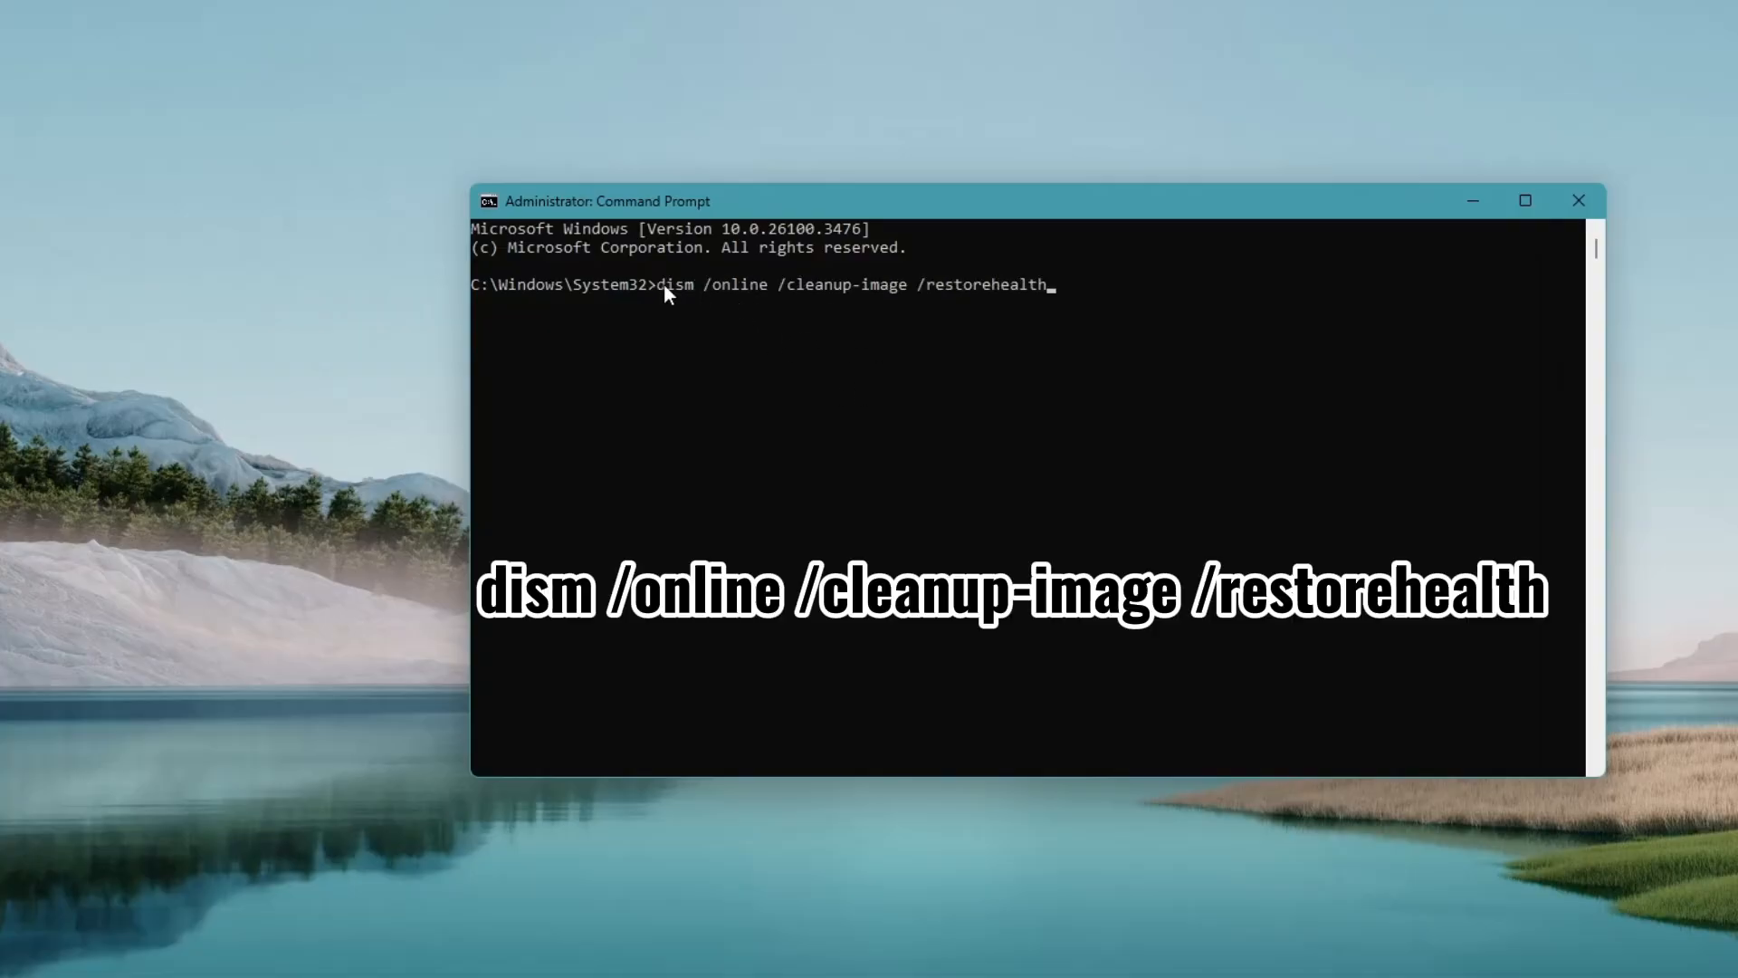
{"action": "mouse_move", "coordinate": [1031, 297]}
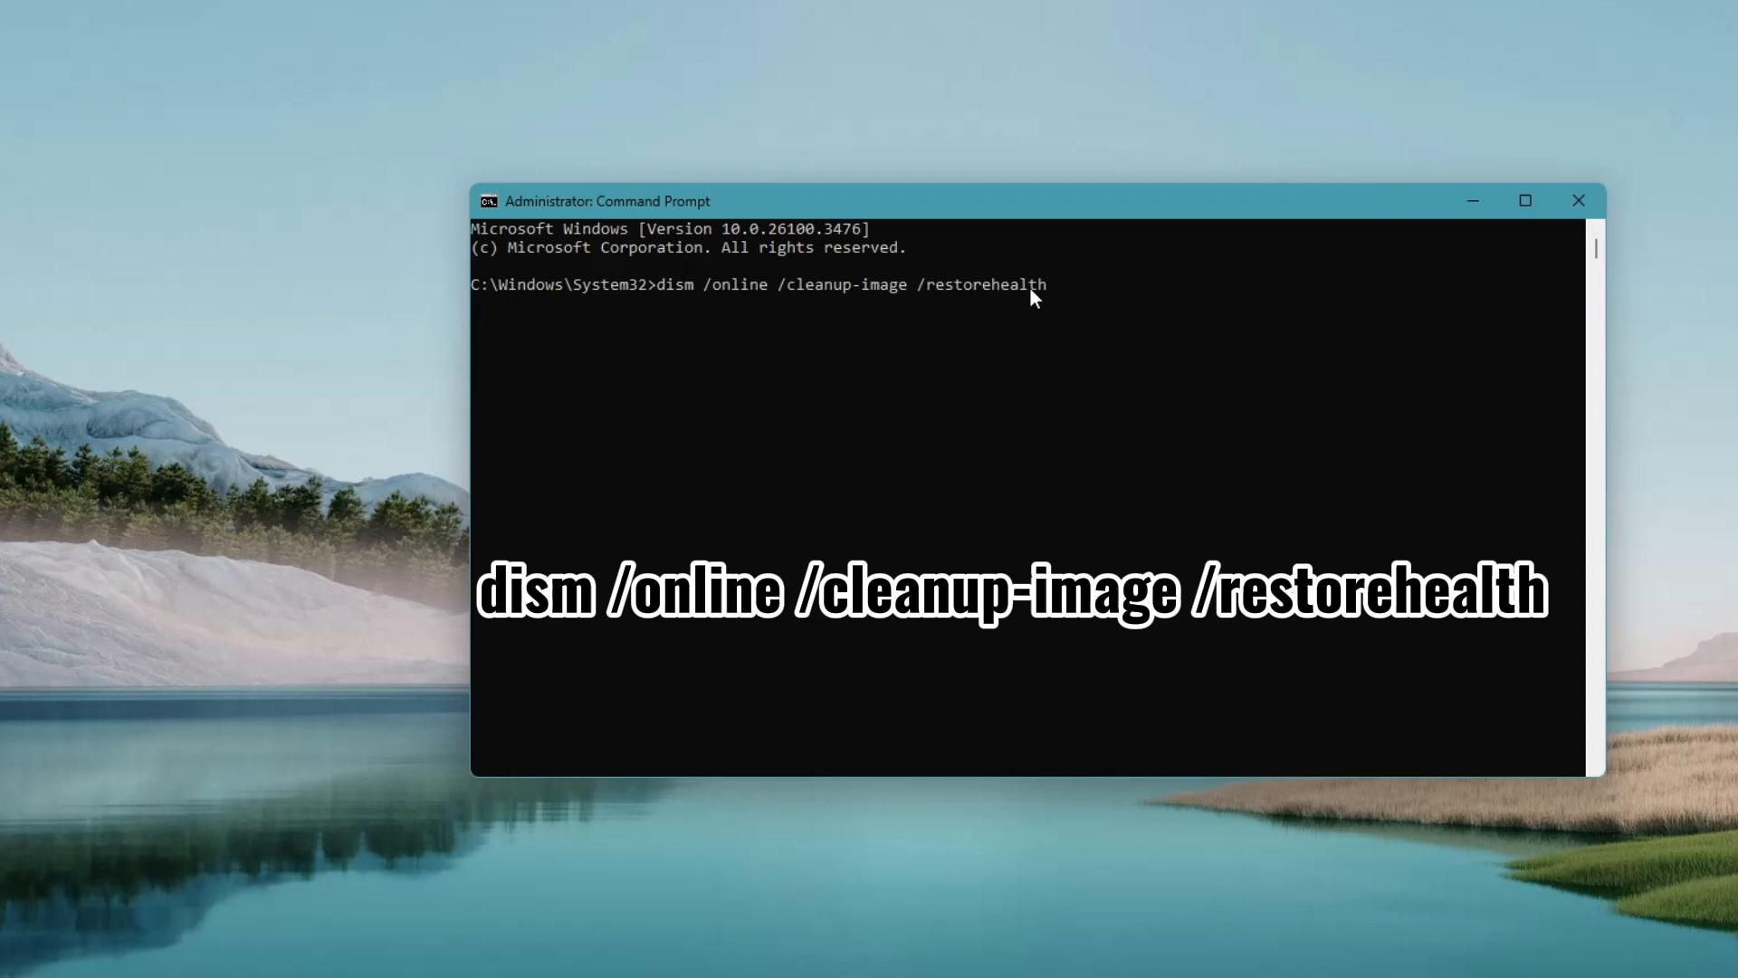
{"action": "mouse_move", "coordinate": [989, 301]}
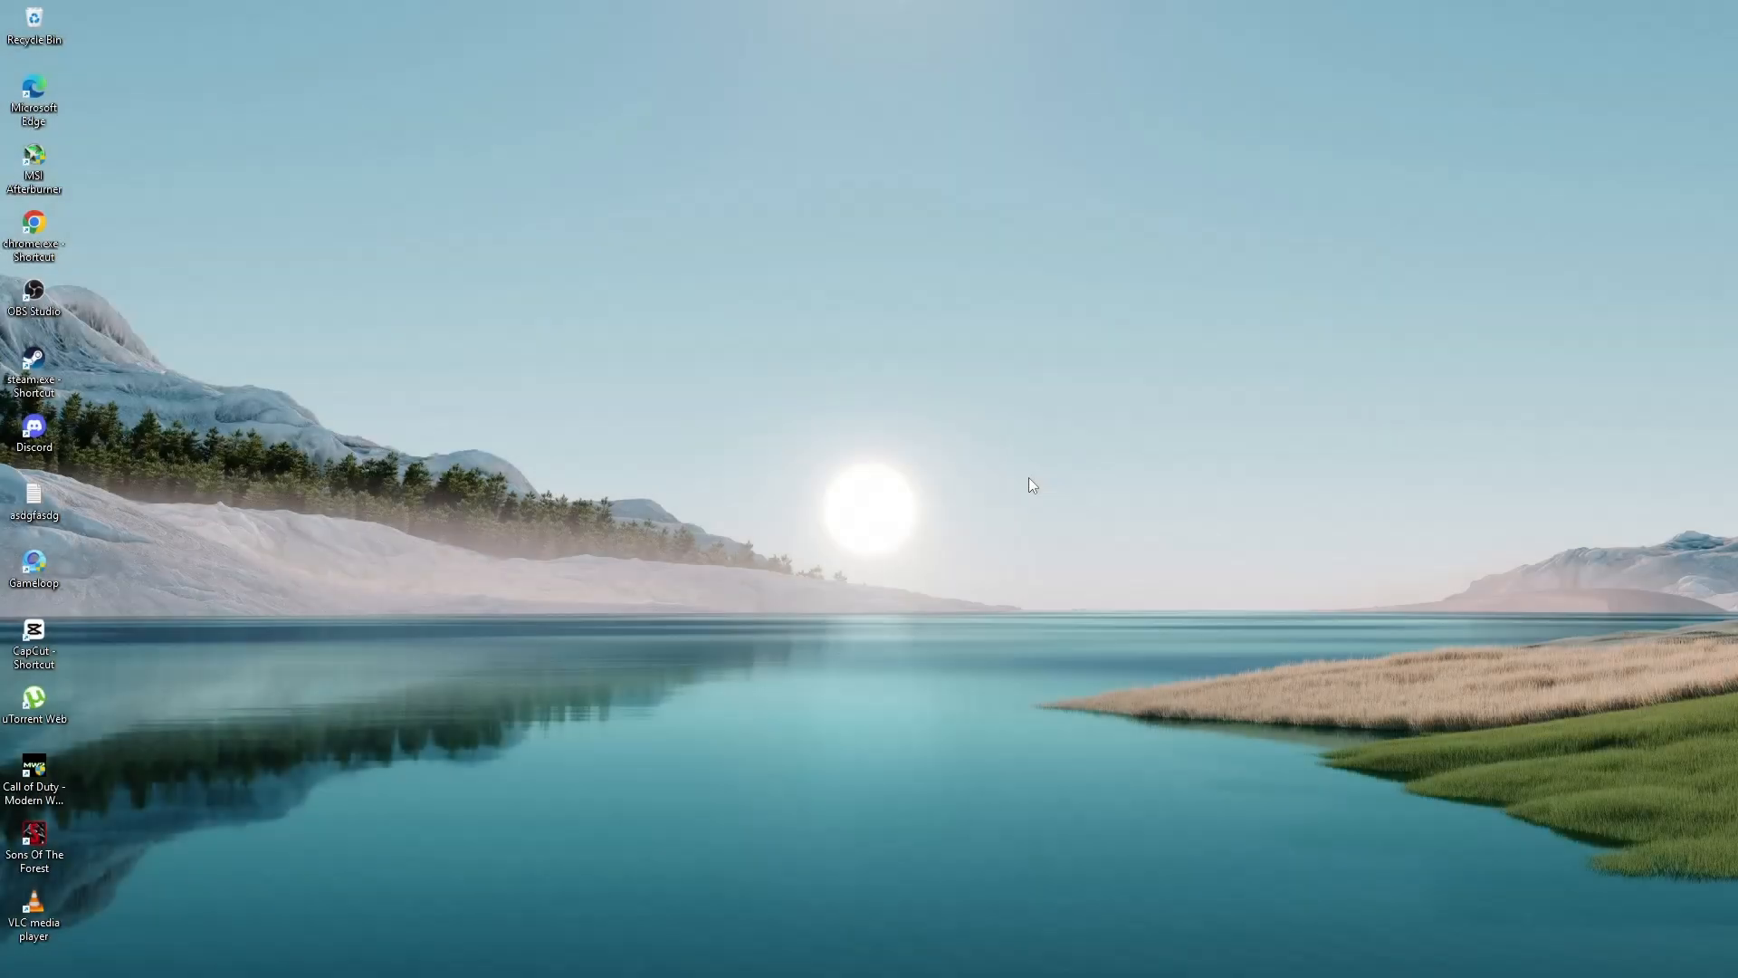
{"action": "mouse_move", "coordinate": [698, 911]}
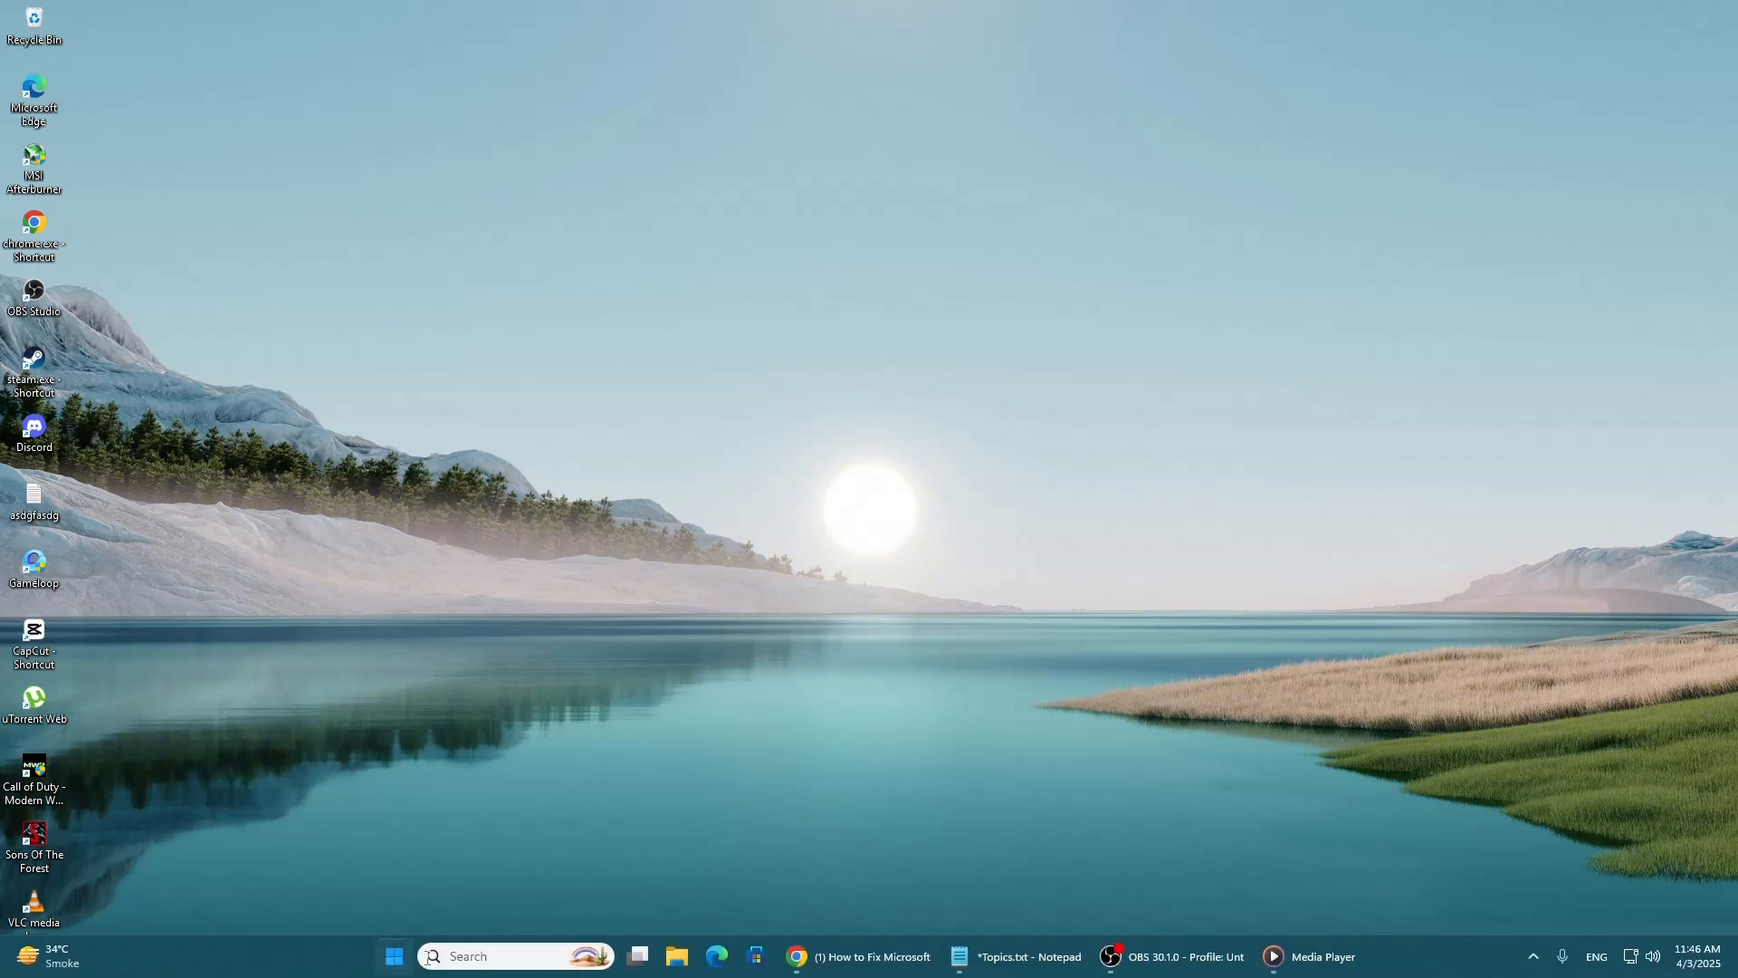
{"action": "left_click", "coordinate": [1091, 894]}
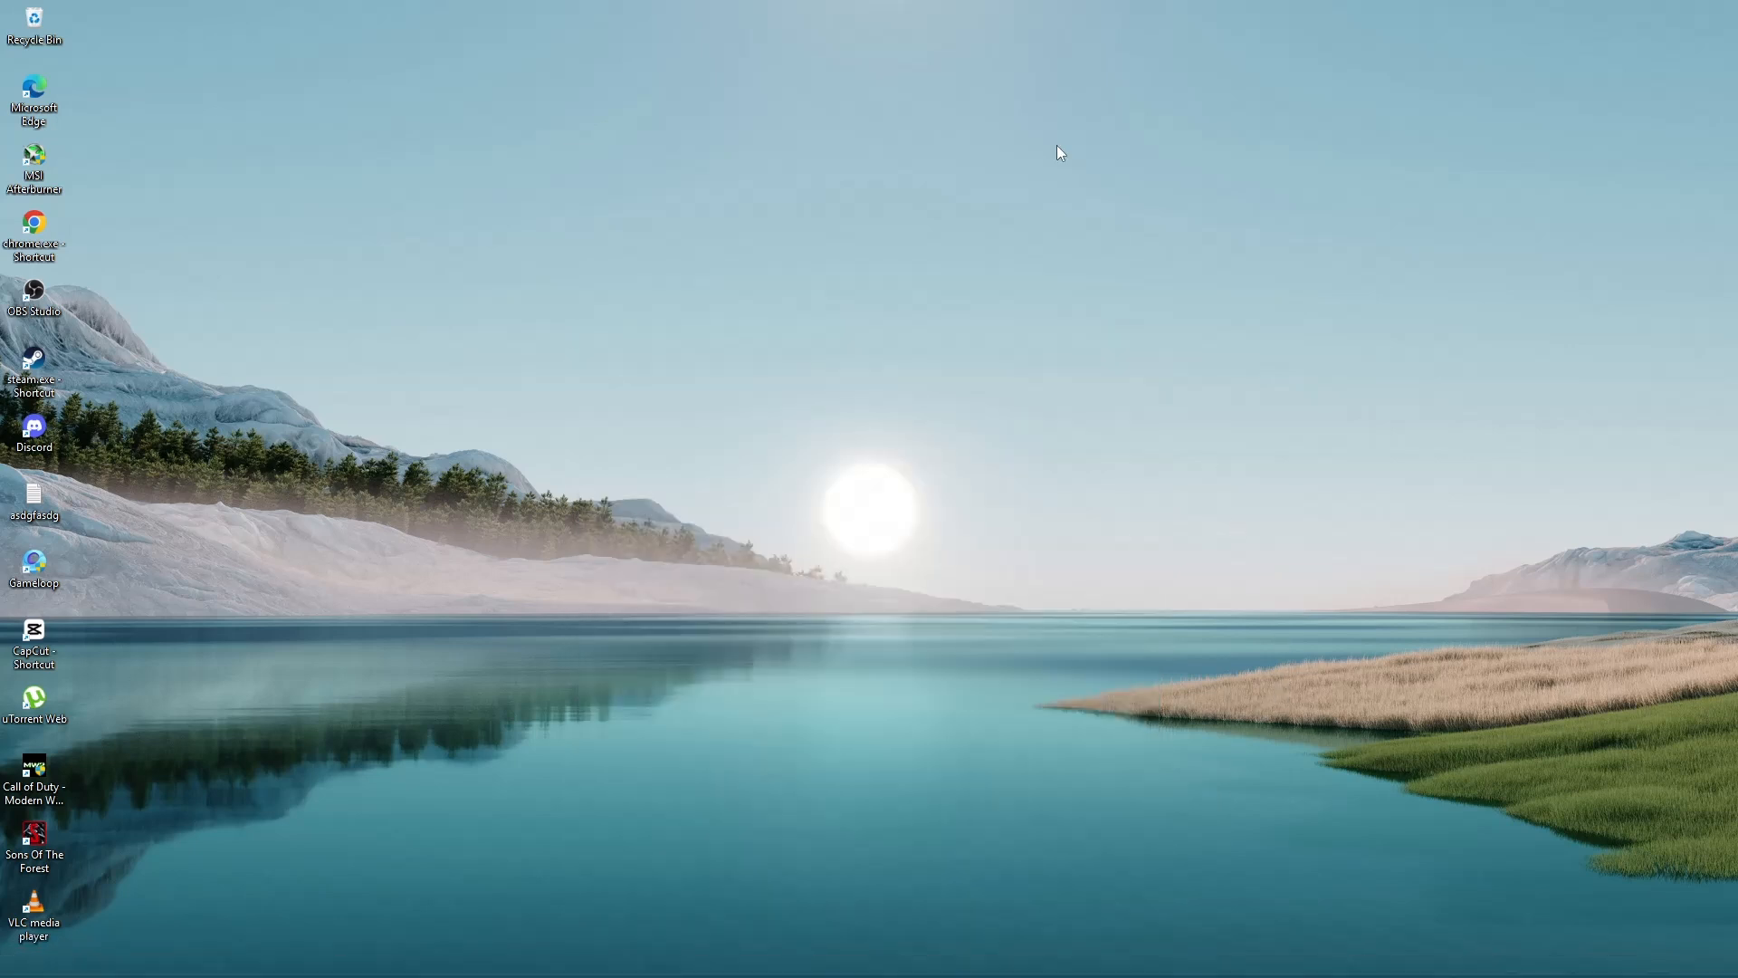
{"action": "mouse_move", "coordinate": [986, 505]}
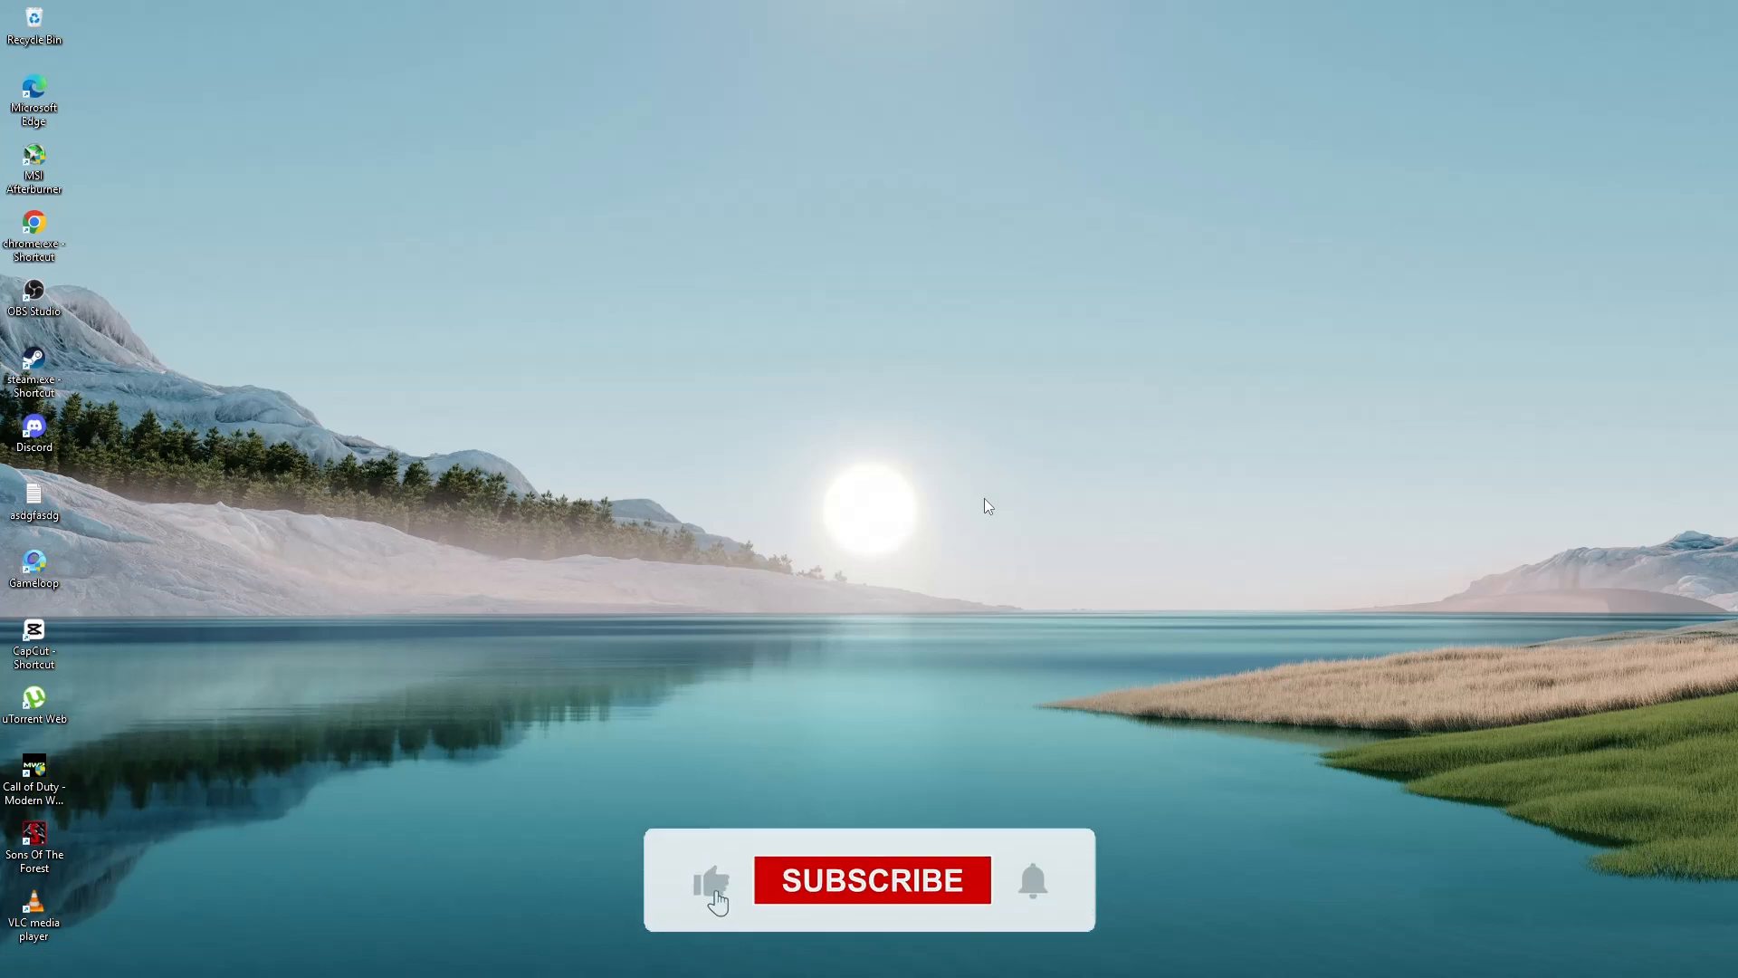
{"action": "left_click", "coordinate": [871, 878]}
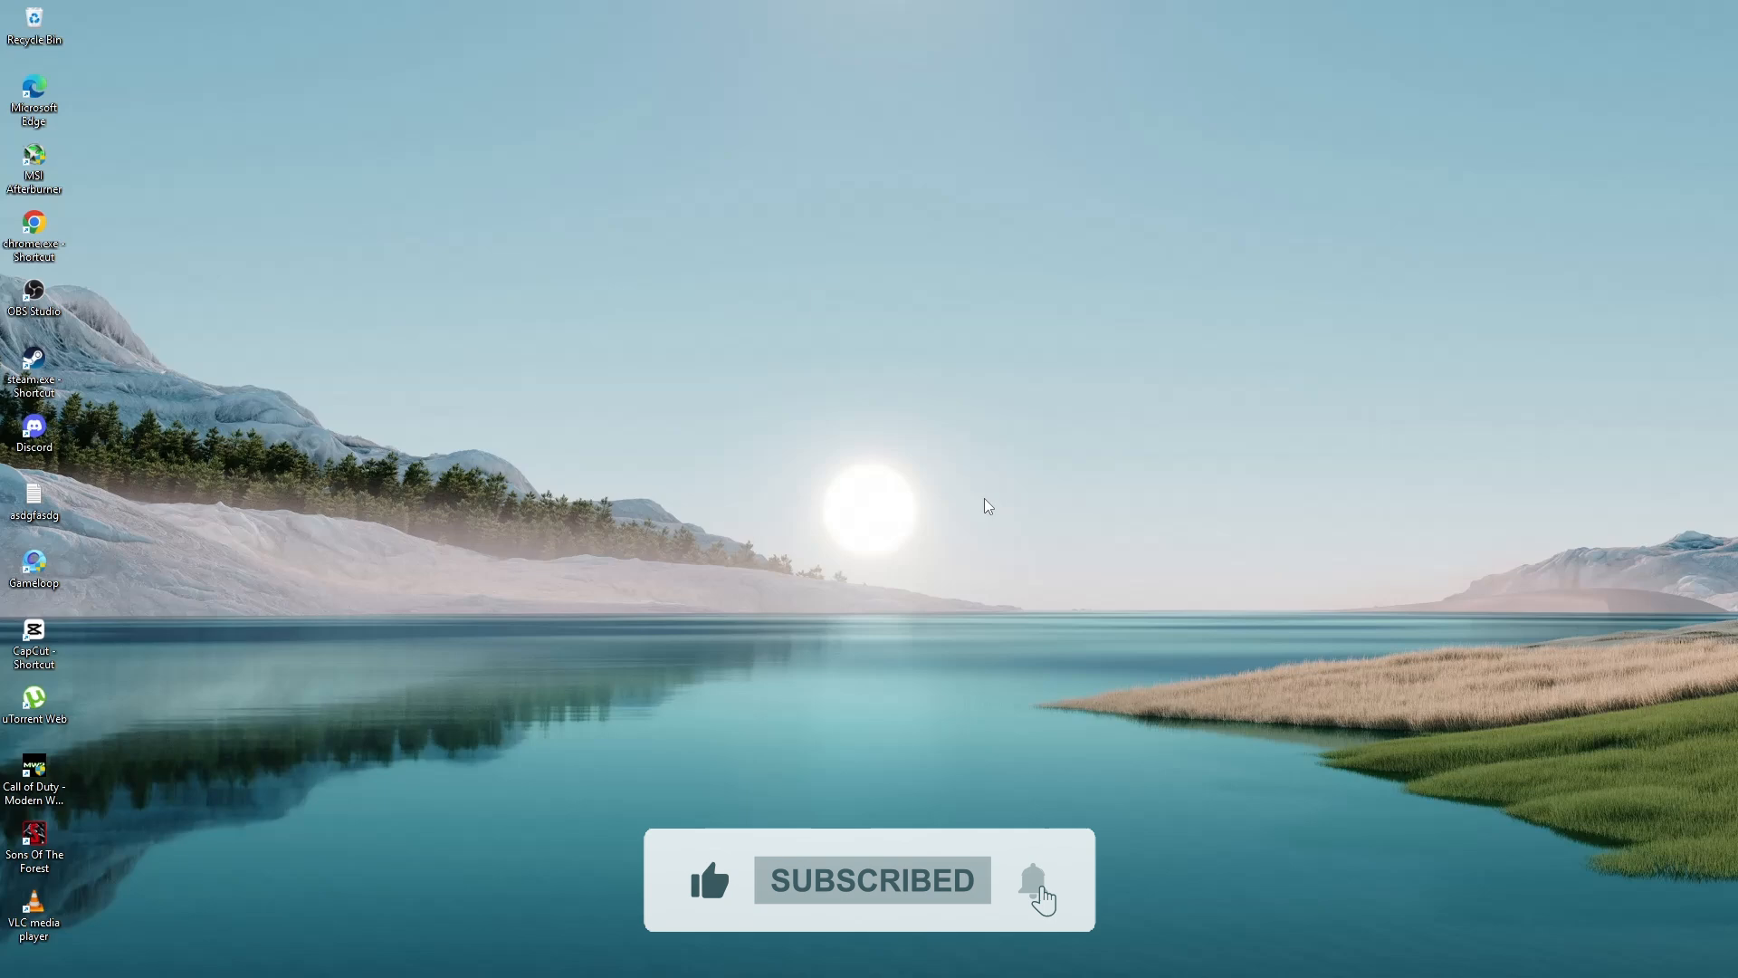